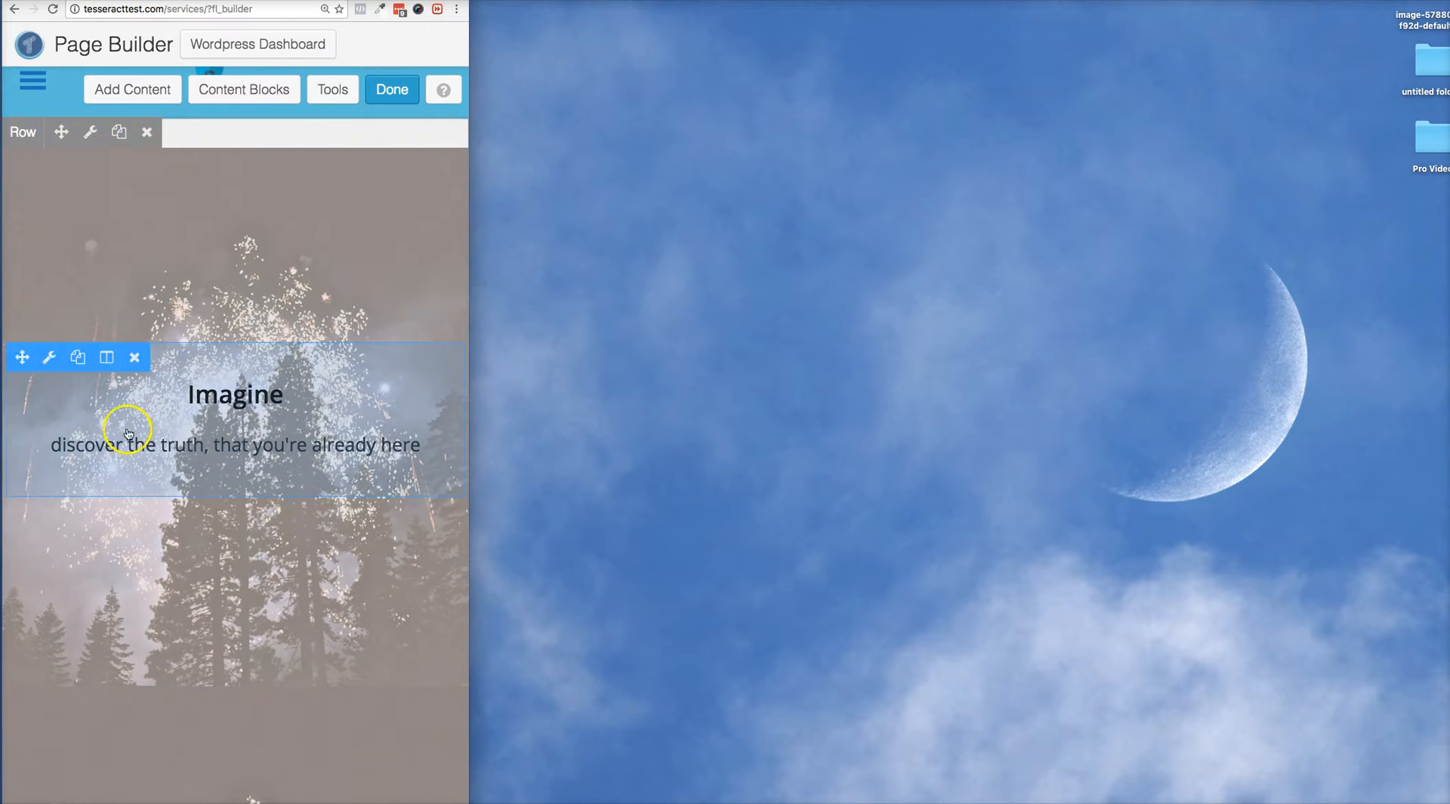
{"action": "mouse_move", "coordinate": [135, 356]}
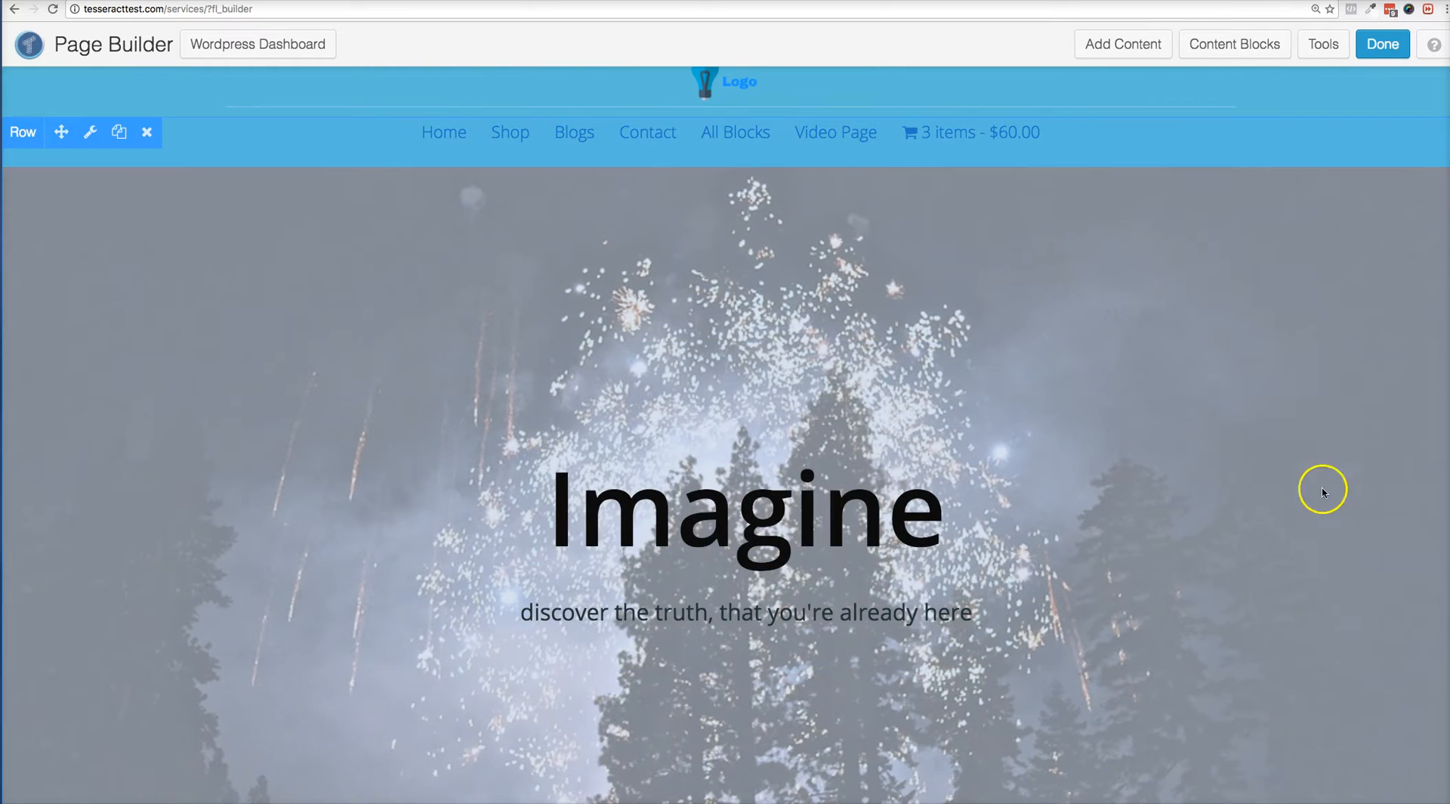
{"action": "mouse_move", "coordinate": [246, 169]}
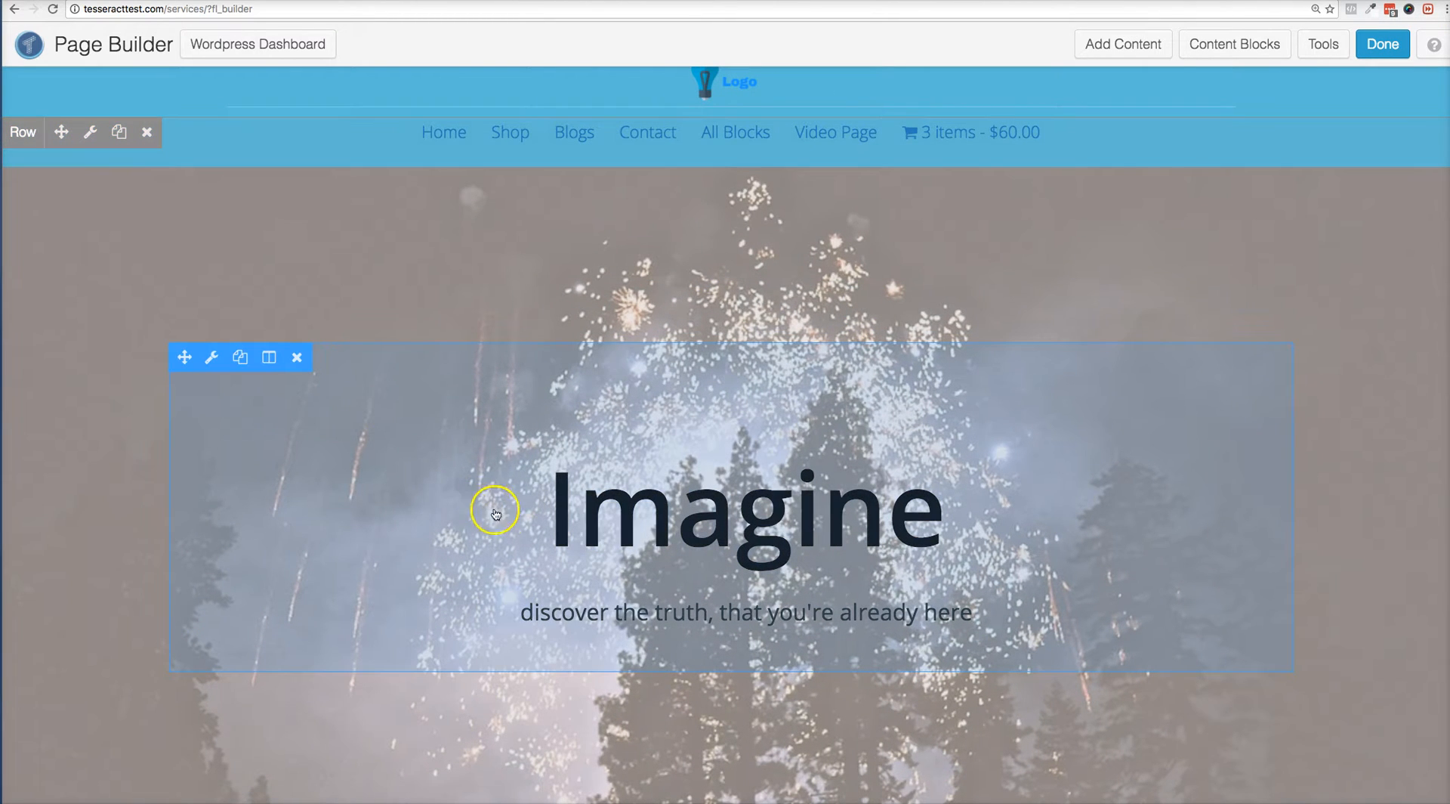
Scroll the editor page to bring the Imagine hero row into view
{"action": "scroll", "scroll_direction": "down", "scroll_amount": 3}
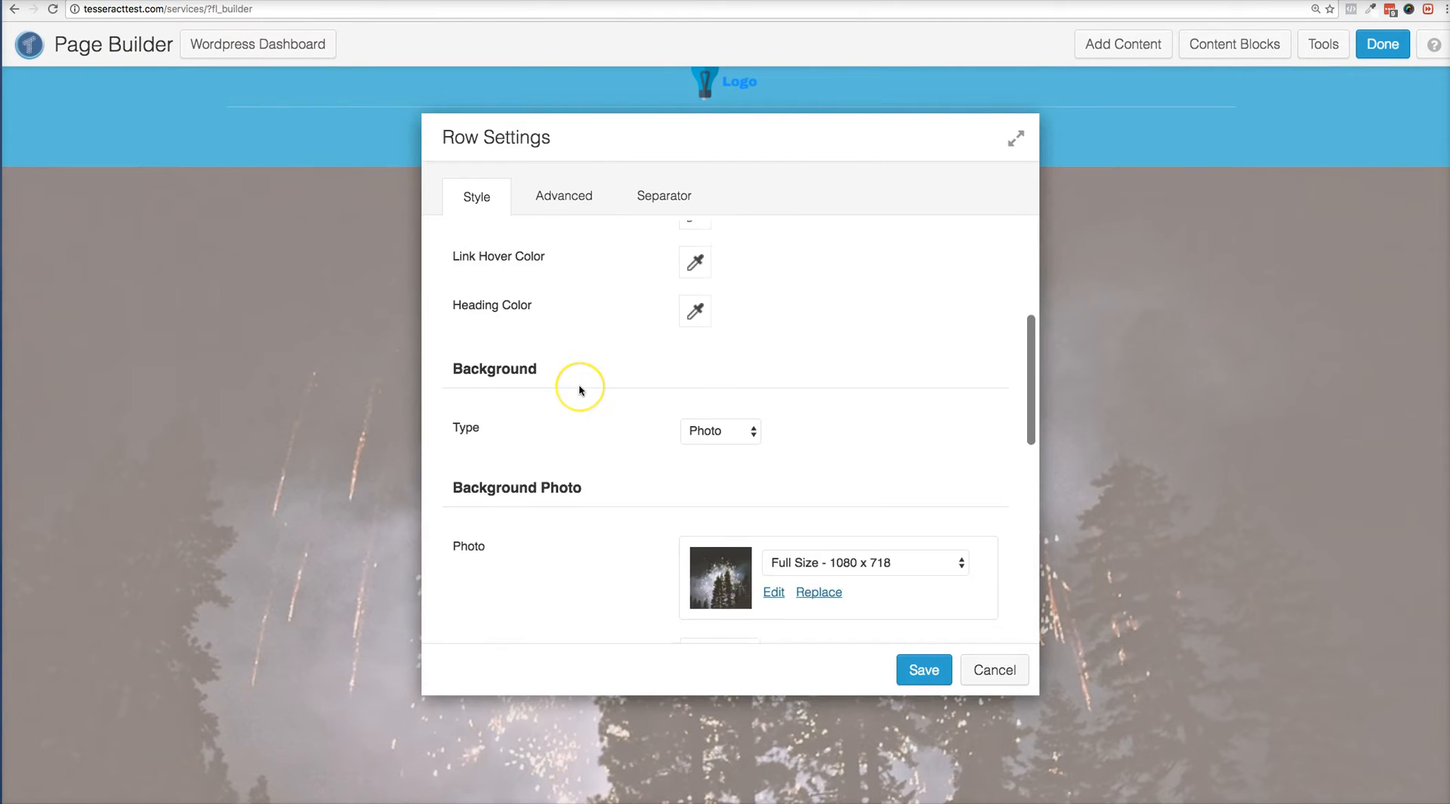
Scroll through the Row Settings background options and the page to inspect the photo-background hero row
{"action": "scroll", "scroll_direction": "down", "scroll_amount": 3}
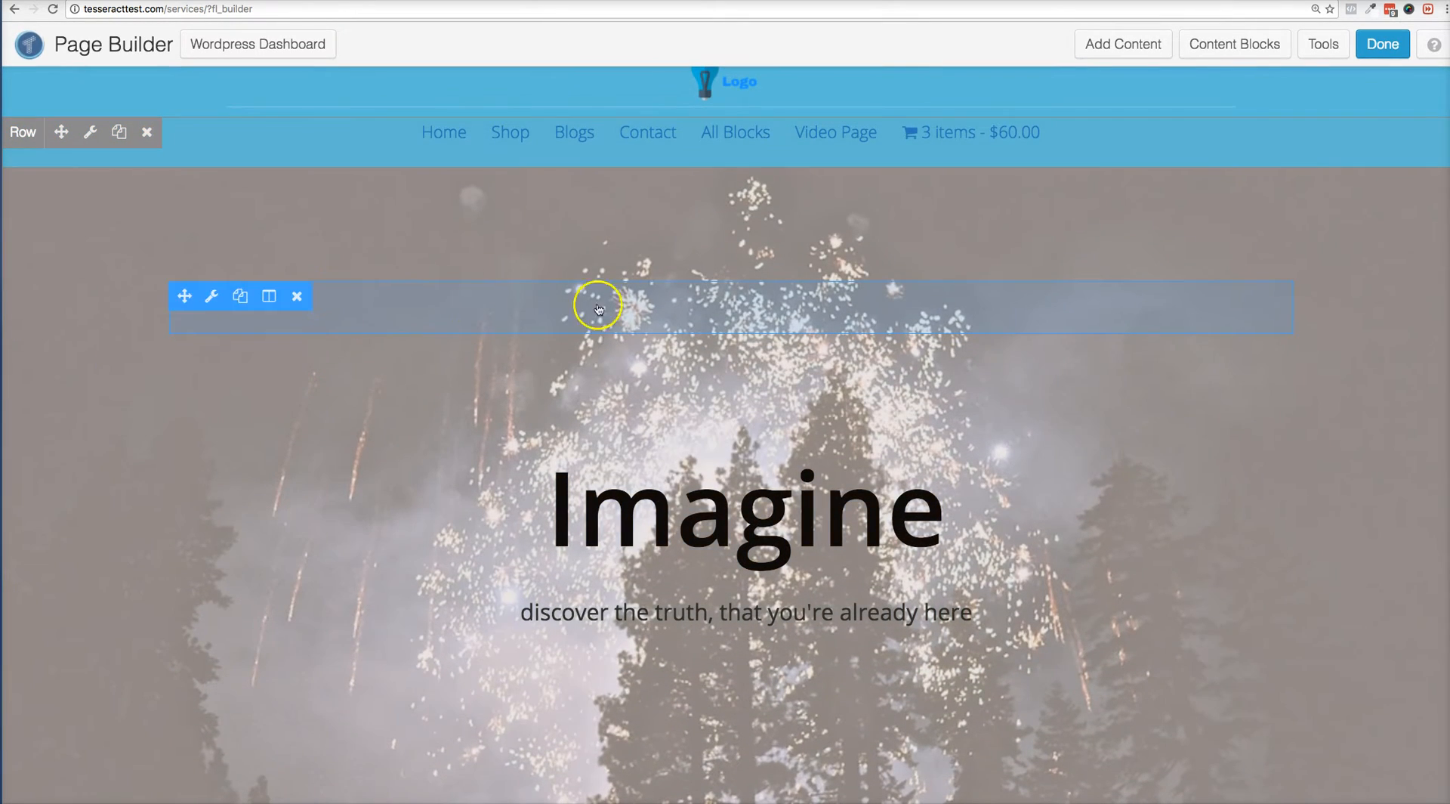
{"action": "scroll", "scroll_direction": "down", "scroll_amount": 3}
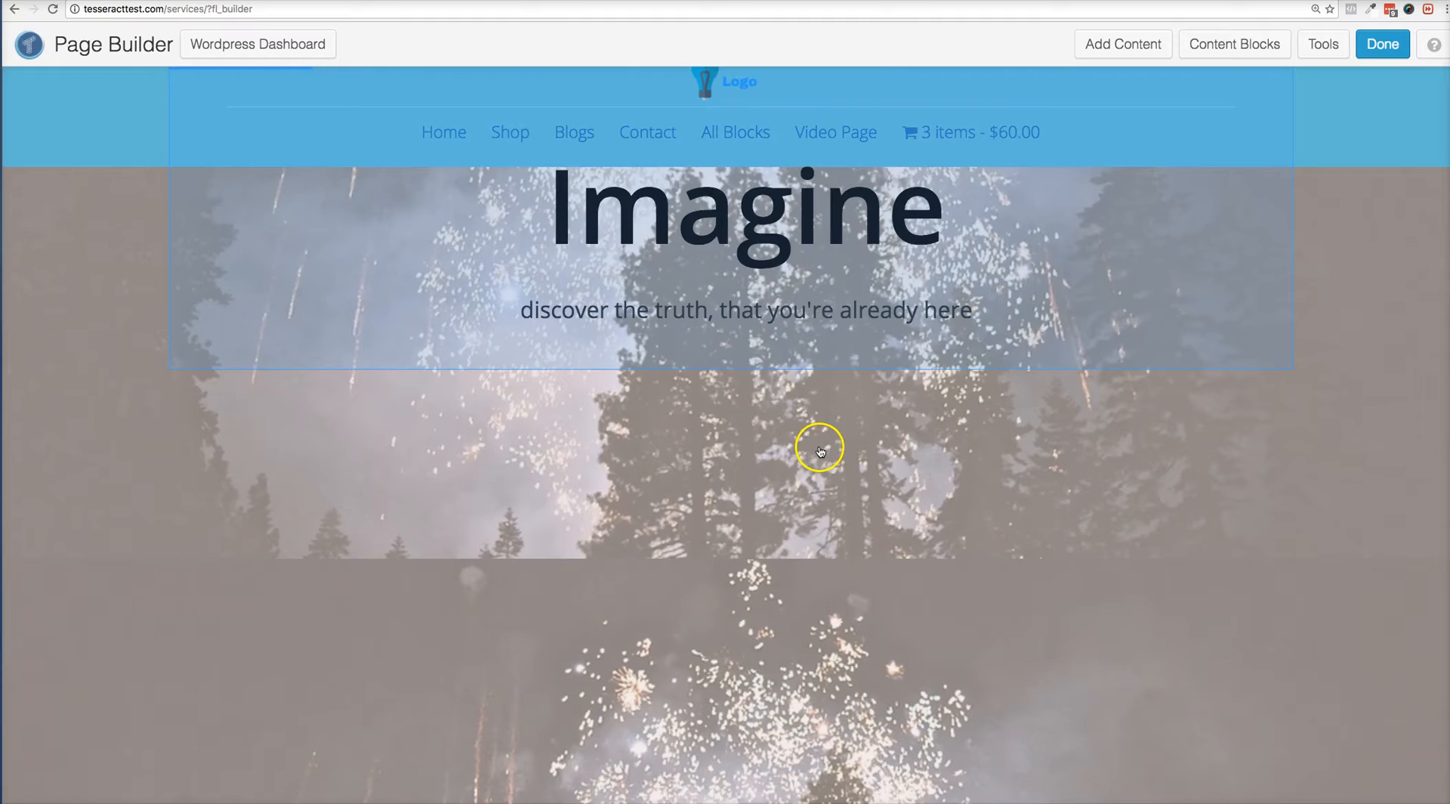
{"action": "scroll", "scroll_direction": "down", "scroll_amount": 3}
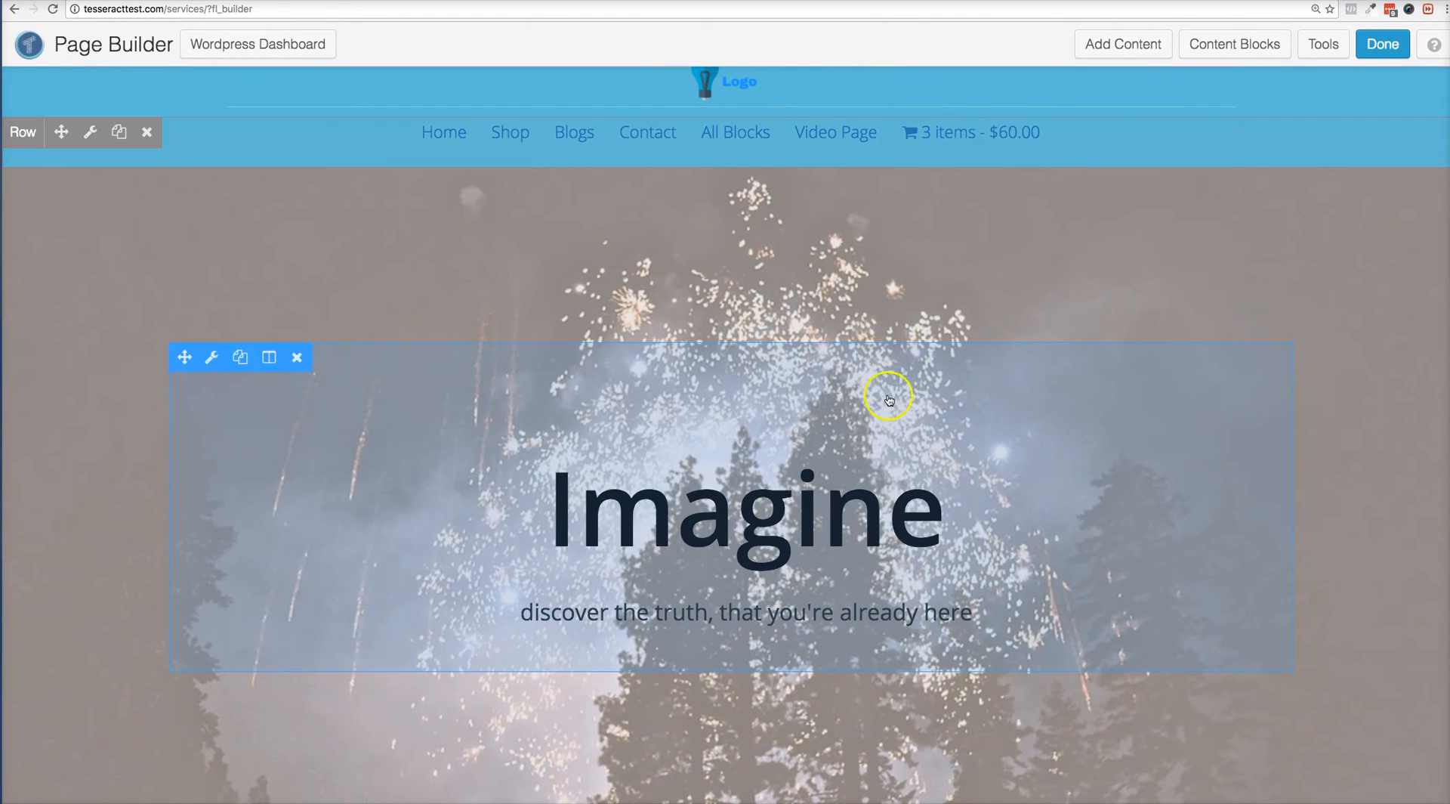
{"action": "mouse_move", "coordinate": [538, 379]}
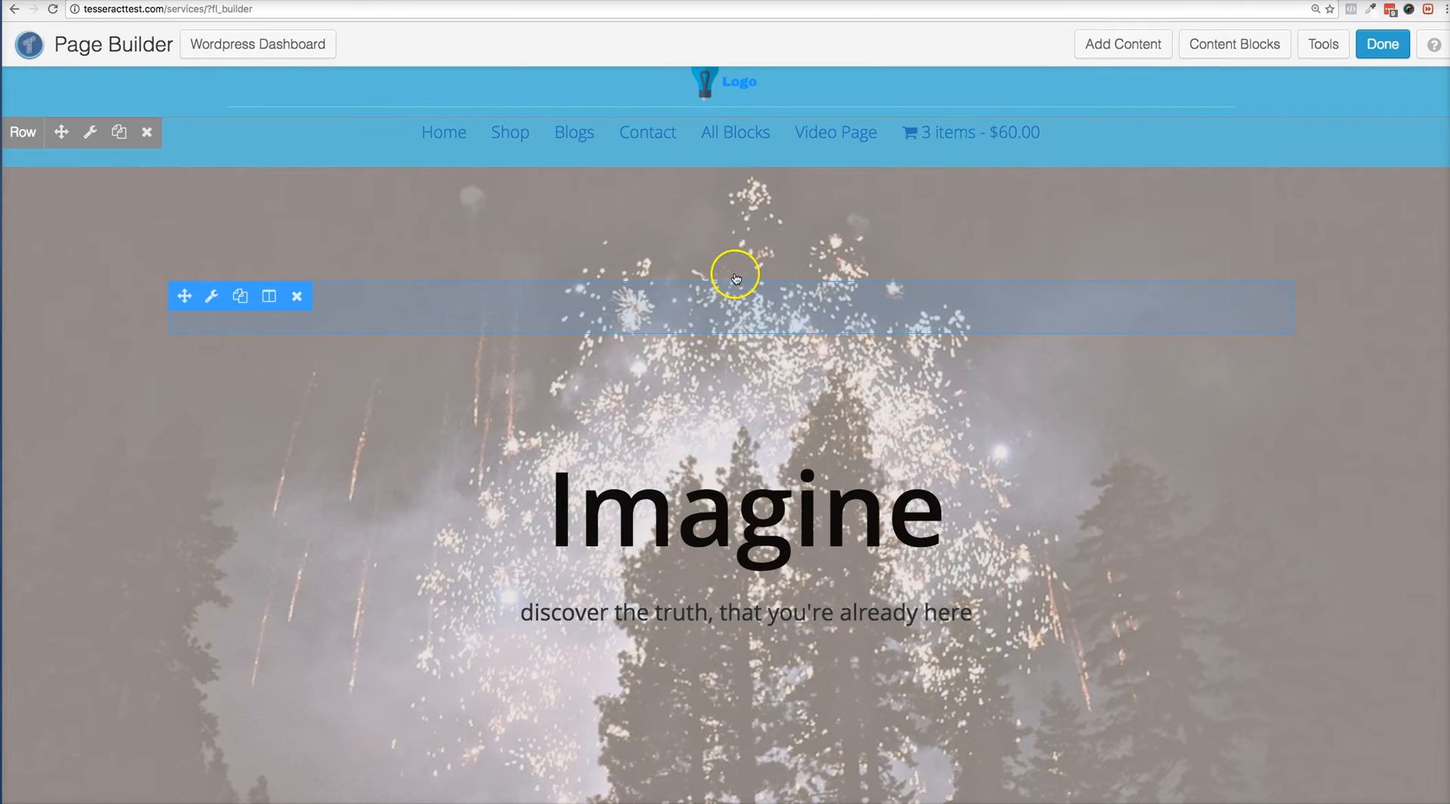
{"action": "mouse_move", "coordinate": [397, 284]}
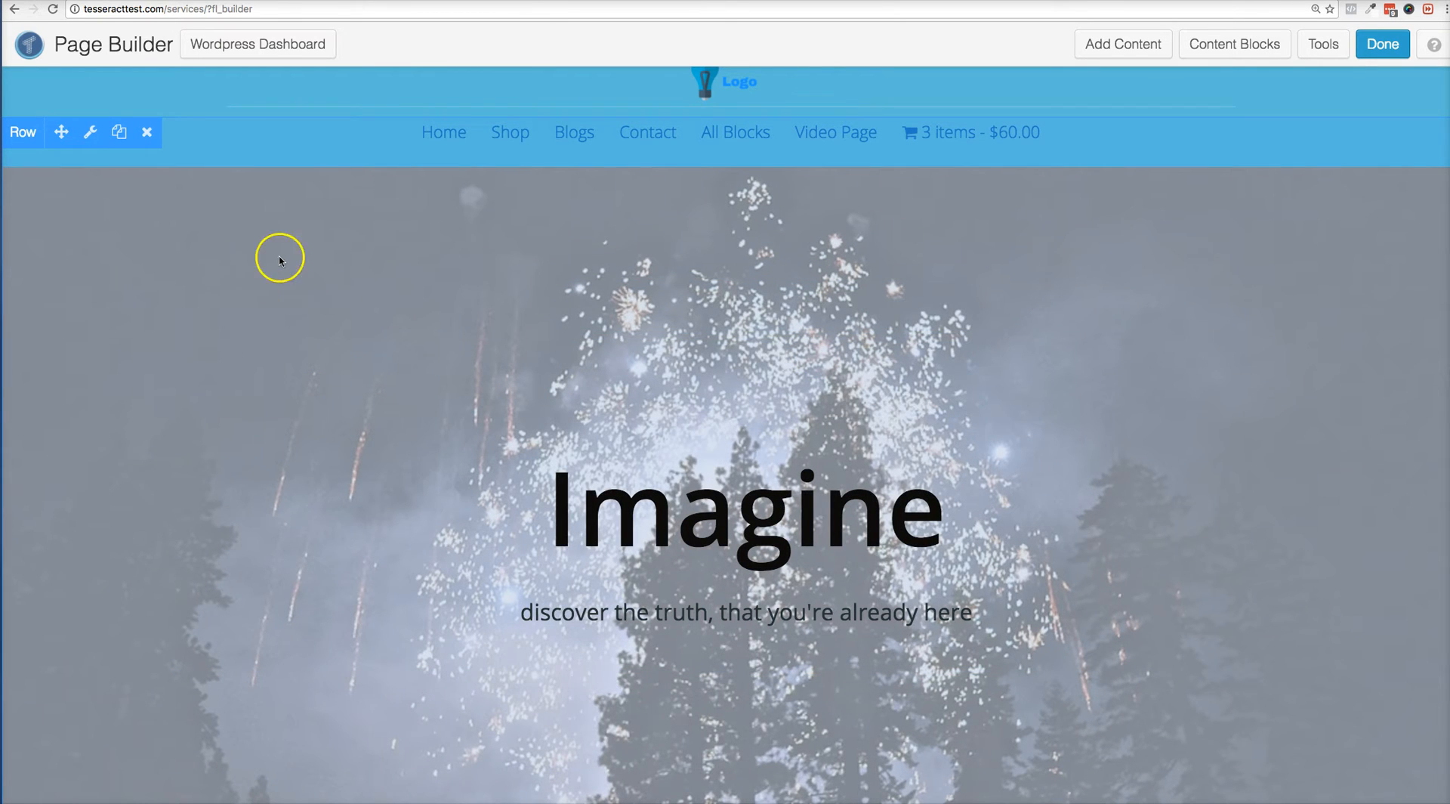
{"action": "scroll", "scroll_direction": "down", "scroll_amount": 3}
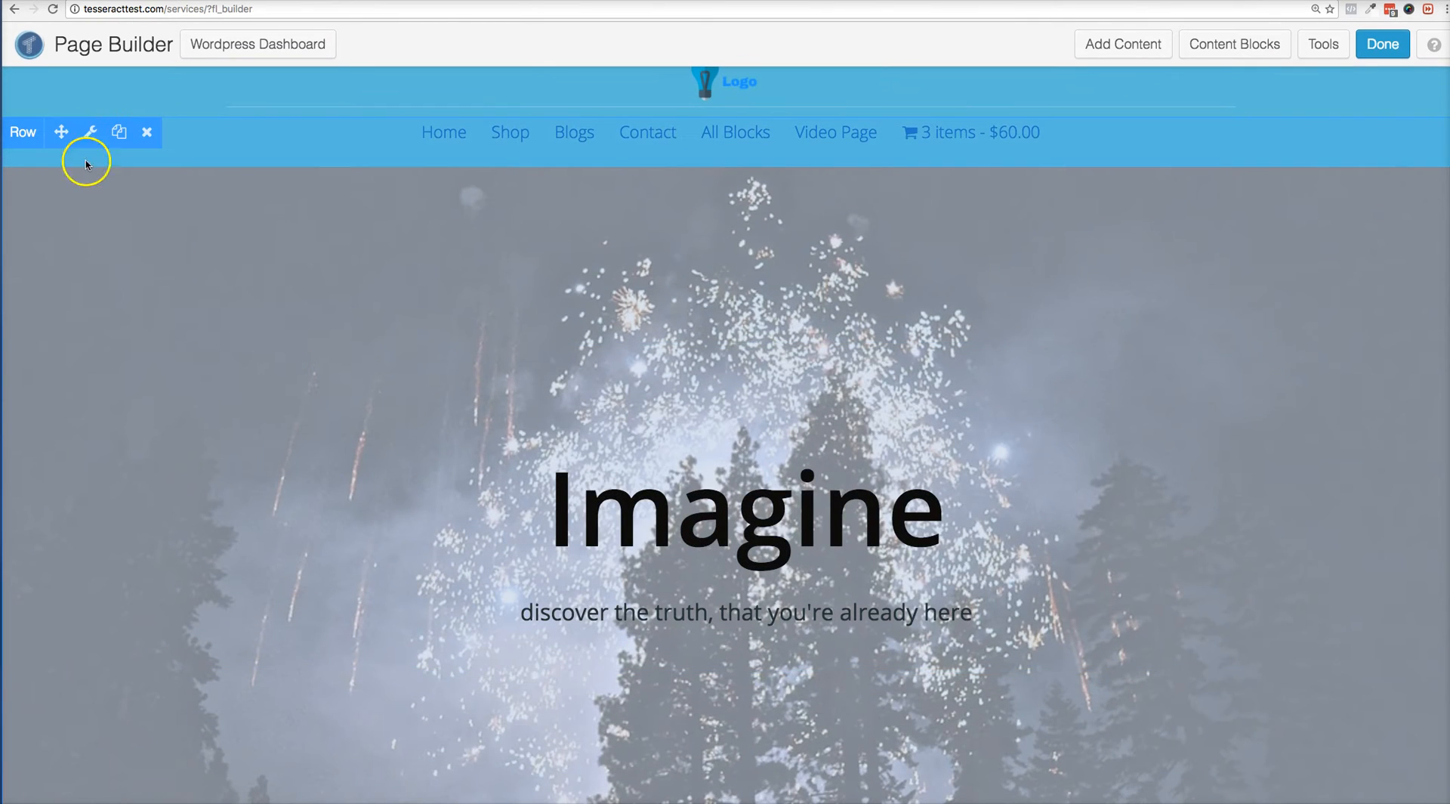
{"action": "mouse_move", "coordinate": [90, 131]}
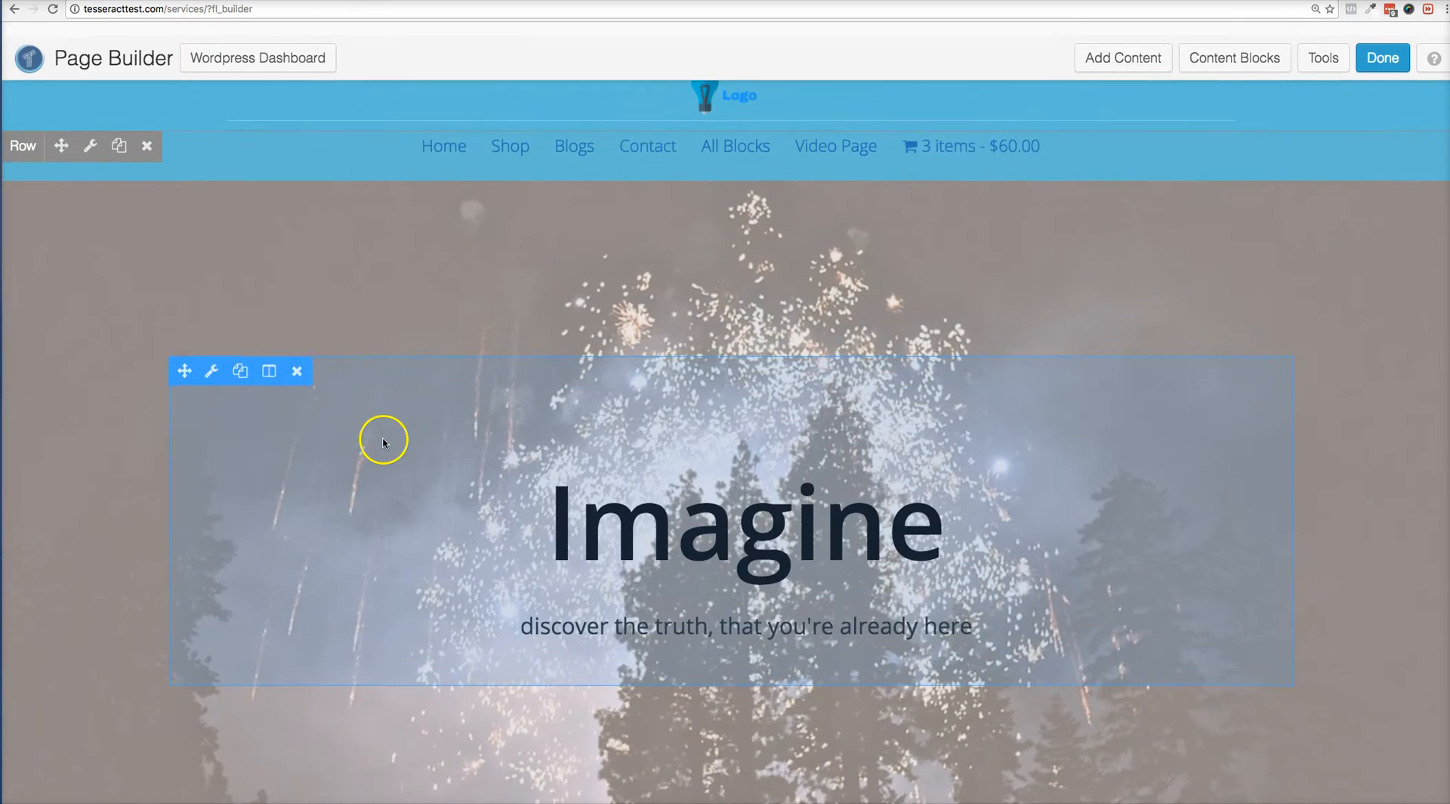
{"action": "mouse_move", "coordinate": [90, 133]}
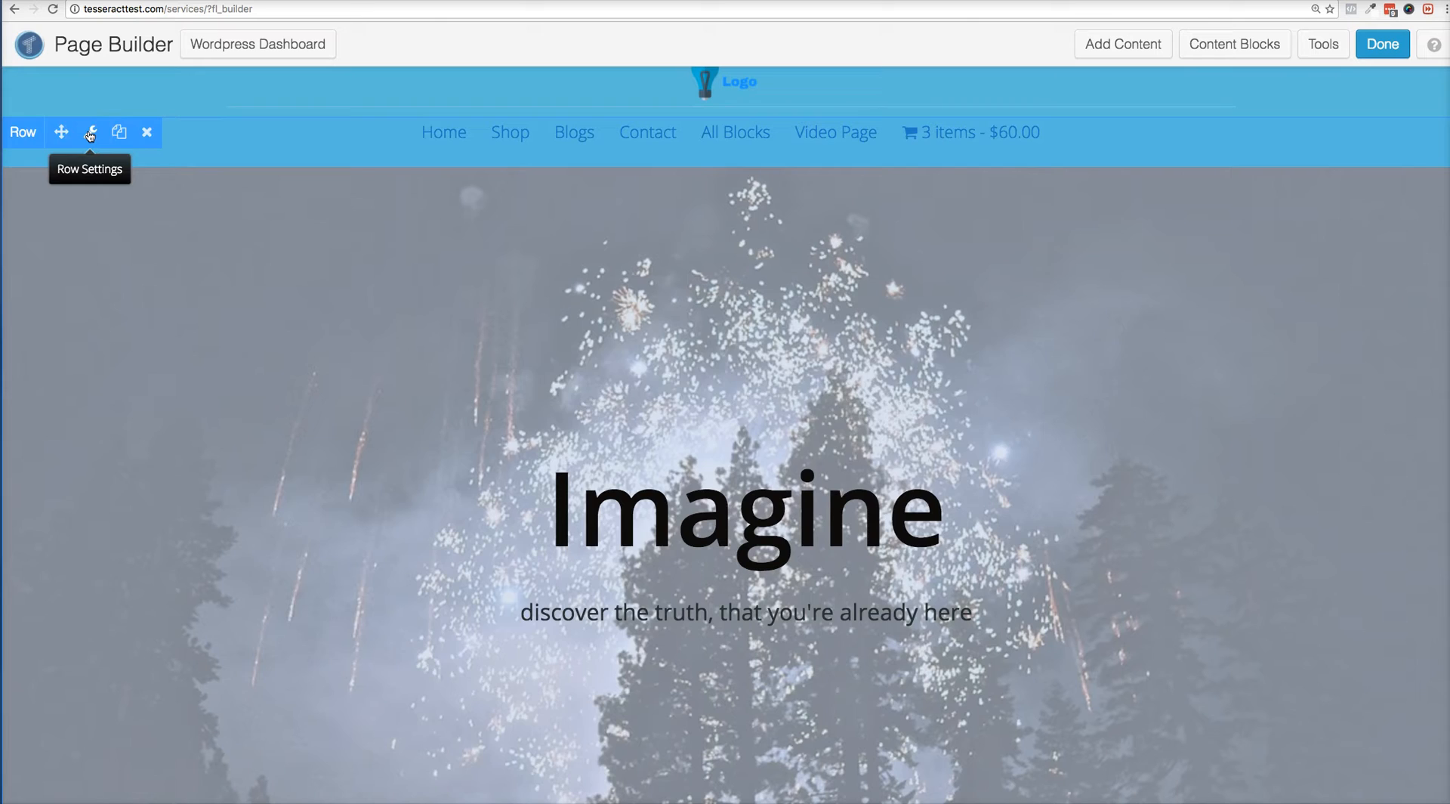
Review the hero row's Advanced settings and close the row settings without changes
{"action": "left_click", "coordinate": [90, 133]}
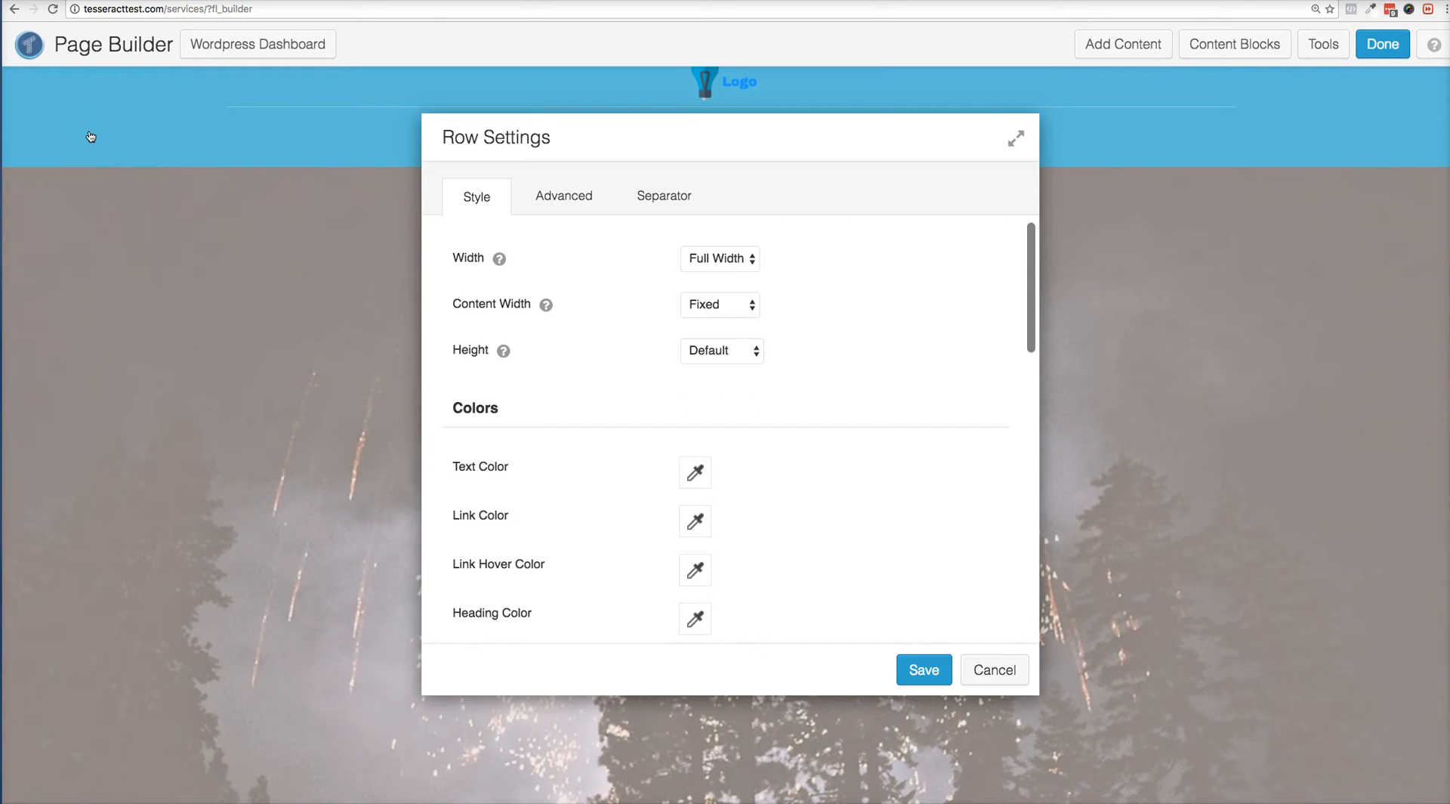
{"action": "left_click", "coordinate": [561, 194]}
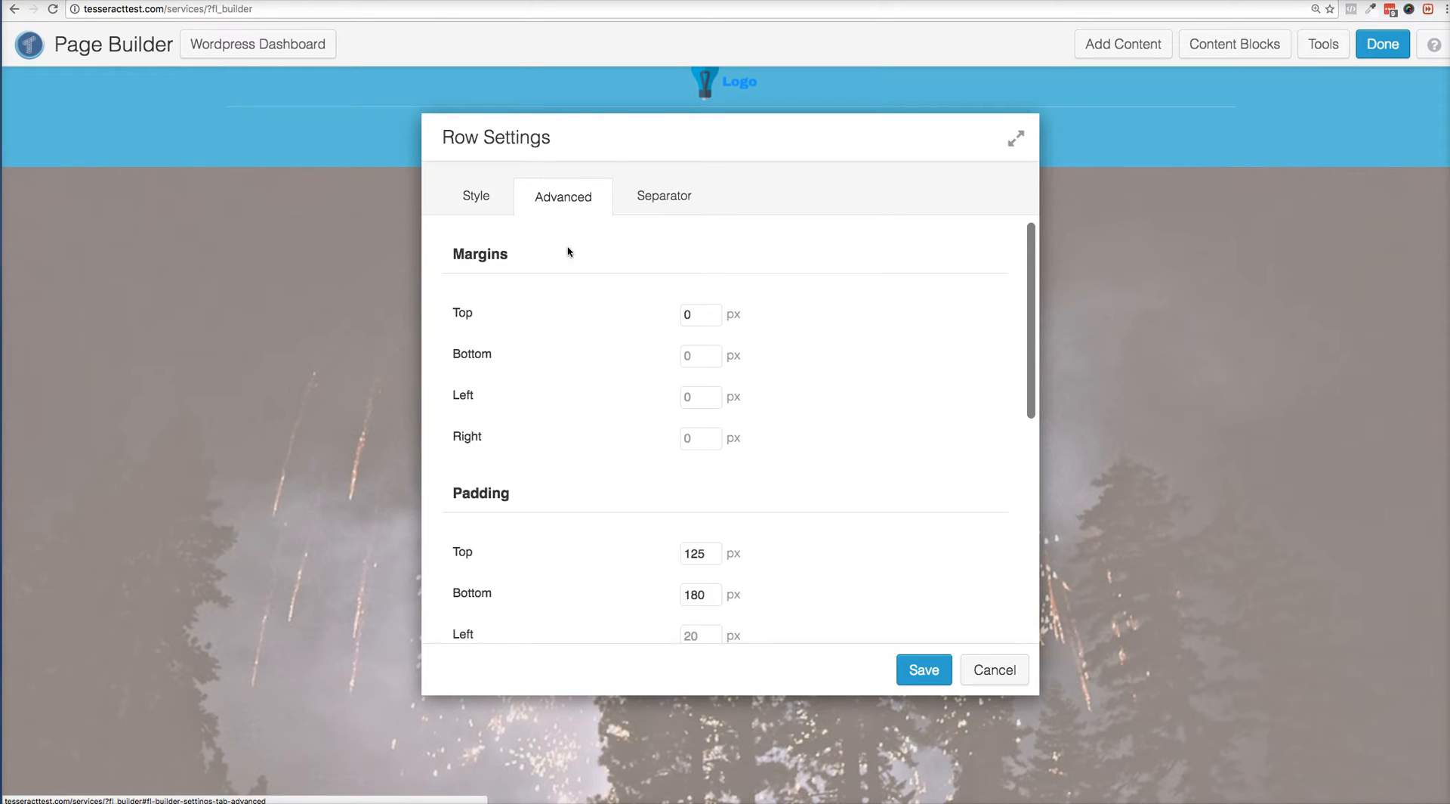
{"action": "scroll", "scroll_direction": "down", "scroll_amount": 3}
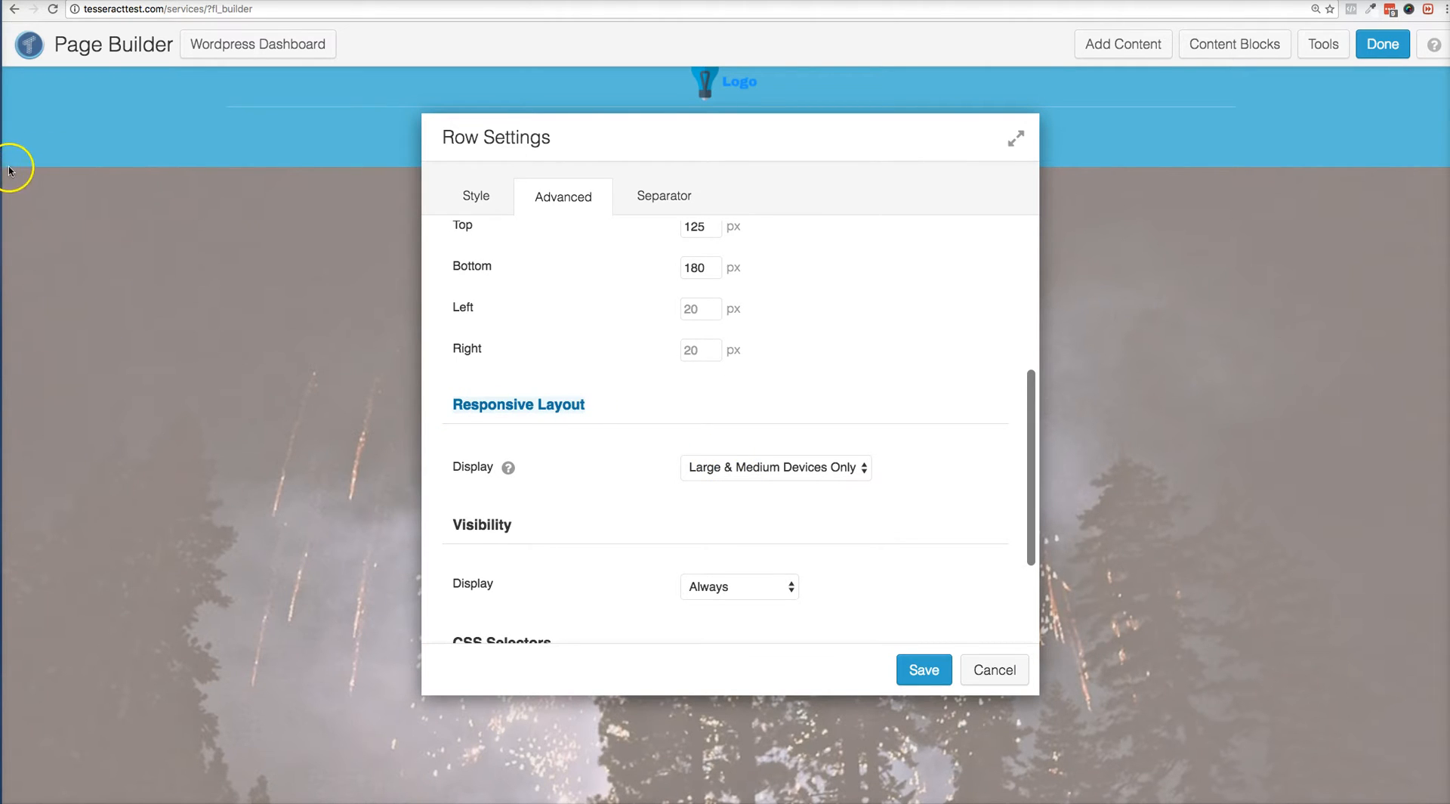
{"action": "left_click", "coordinate": [921, 669]}
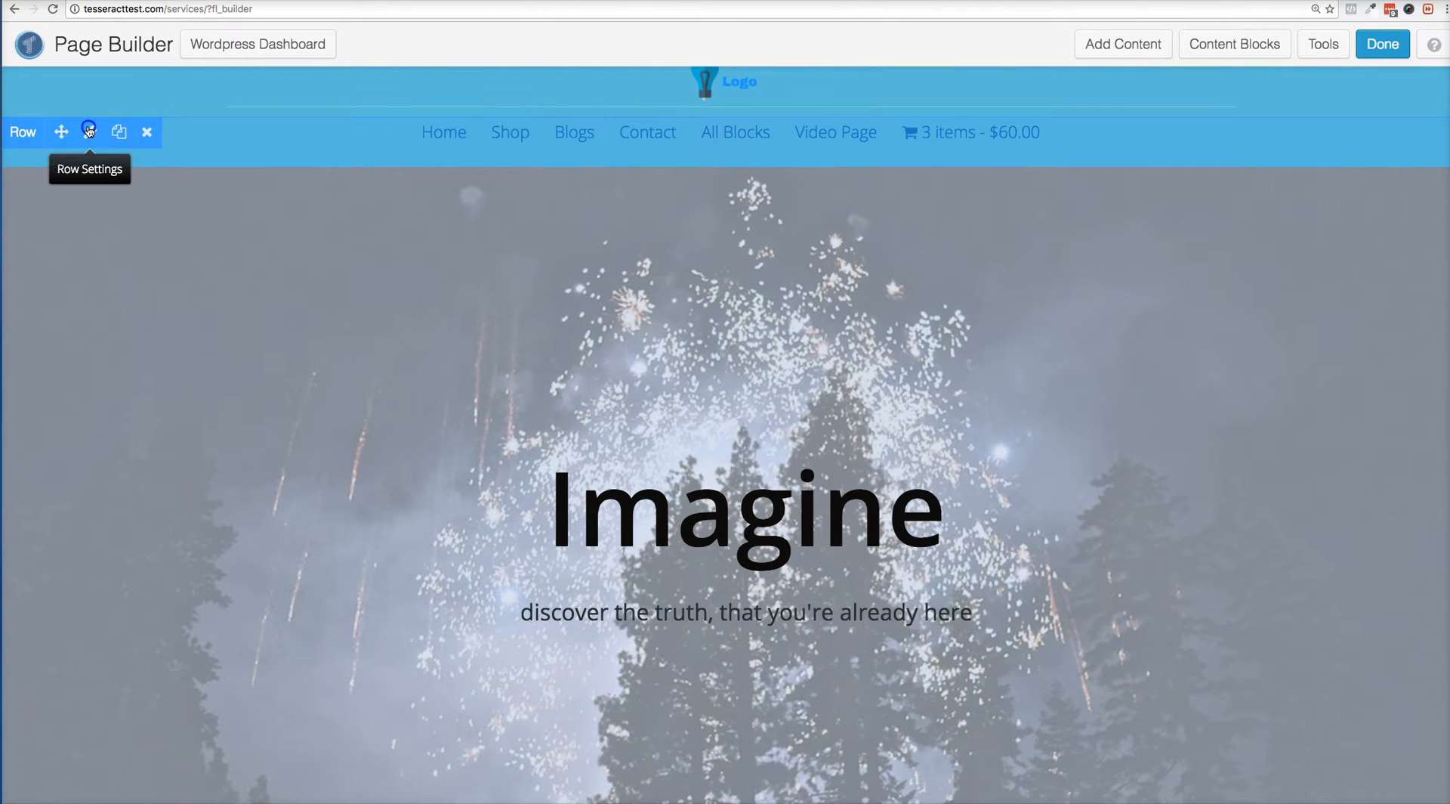
Set the hero row's Responsive Layout Display to Large & Medium Devices Only
{"action": "left_click", "coordinate": [89, 131]}
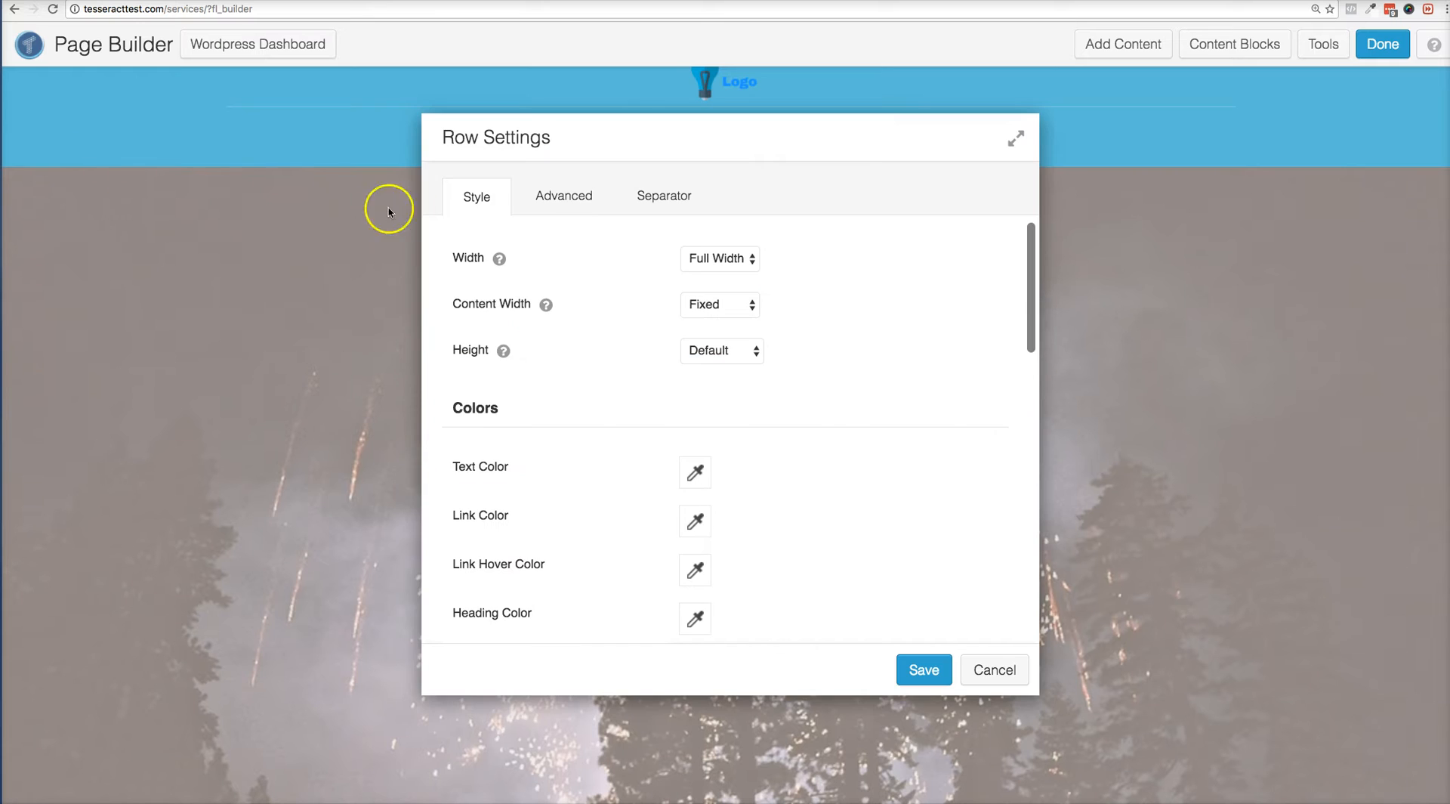
{"action": "left_click", "coordinate": [562, 197]}
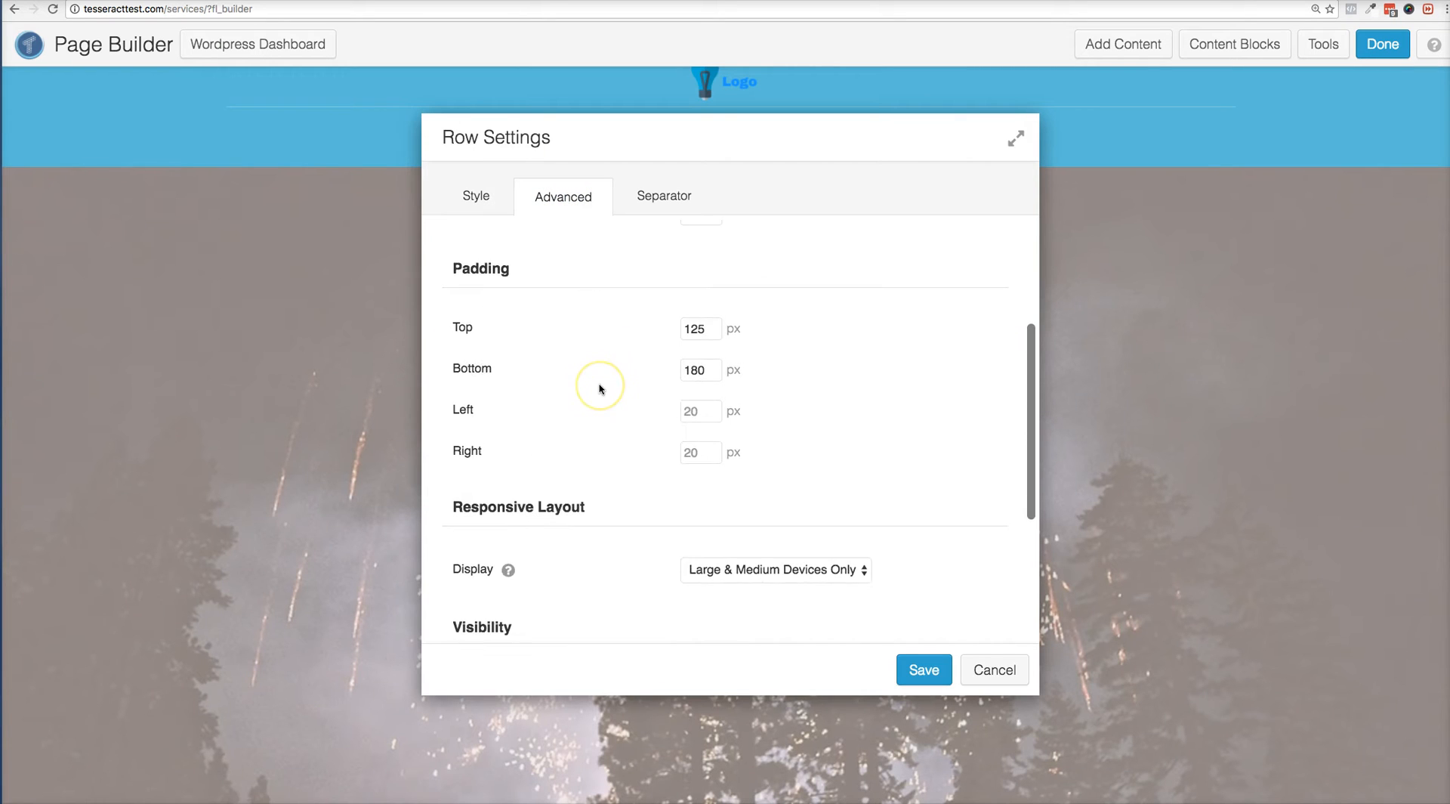
{"action": "left_click", "coordinate": [775, 570]}
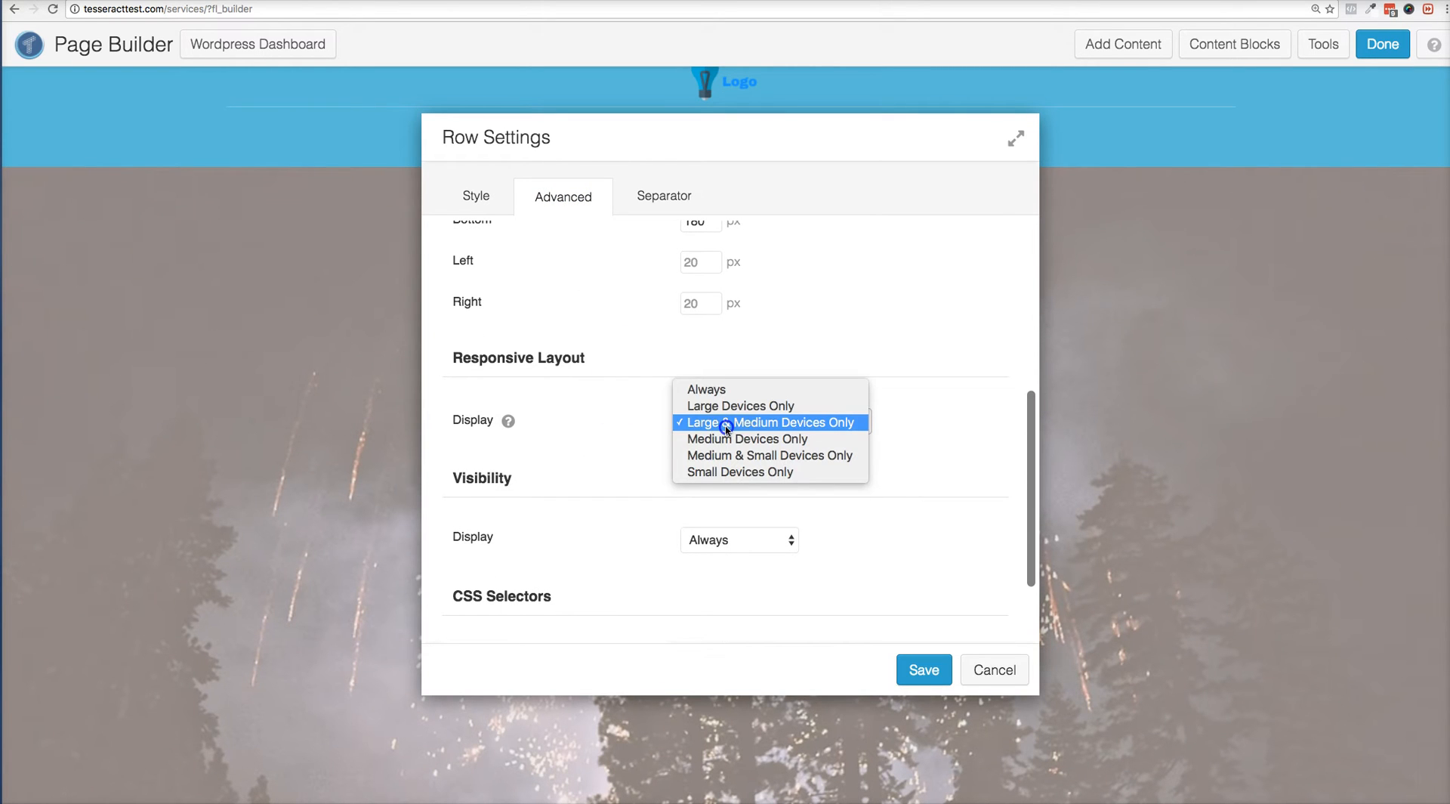
{"action": "left_click", "coordinate": [770, 421]}
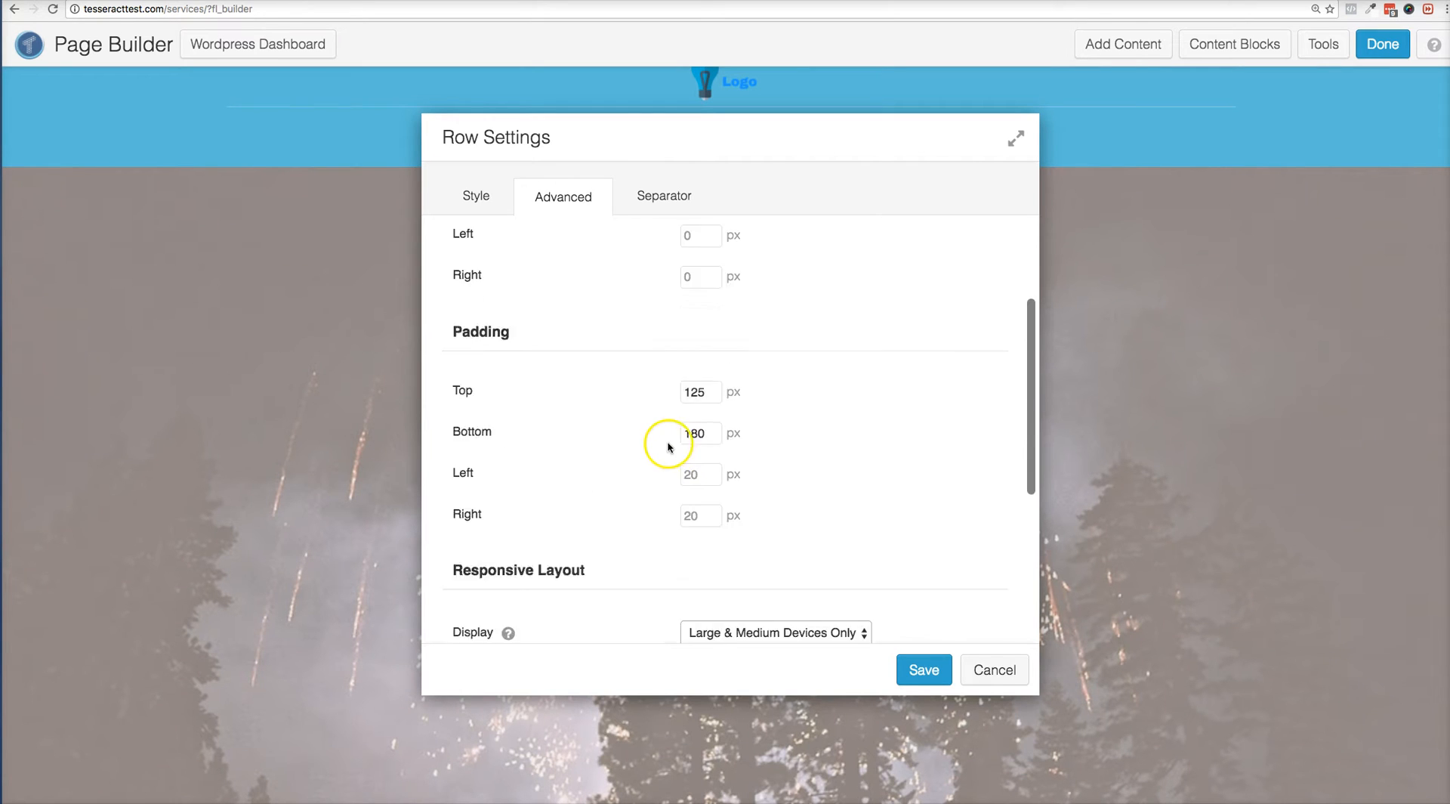
{"action": "left_click", "coordinate": [475, 195]}
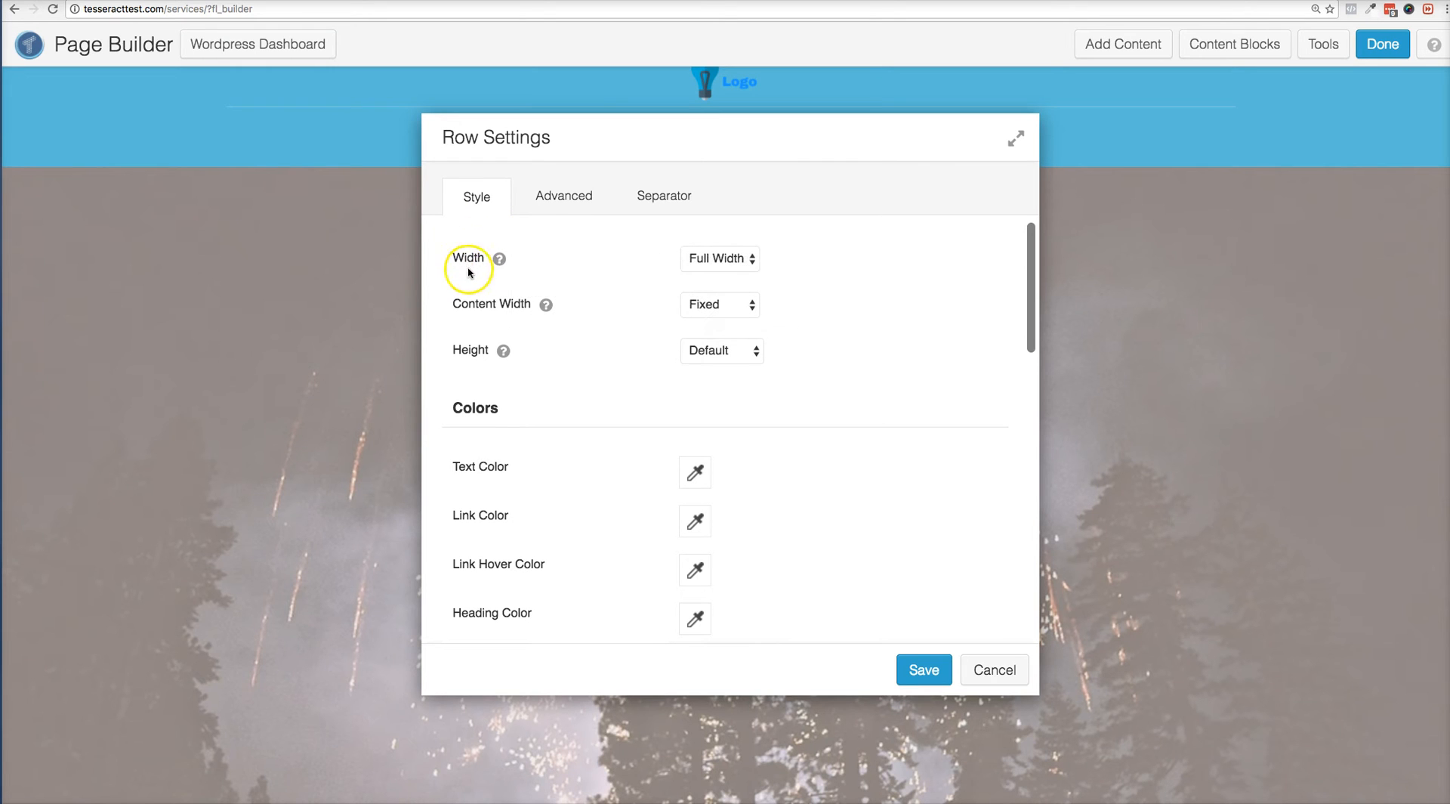
{"action": "mouse_move", "coordinate": [1153, 275]}
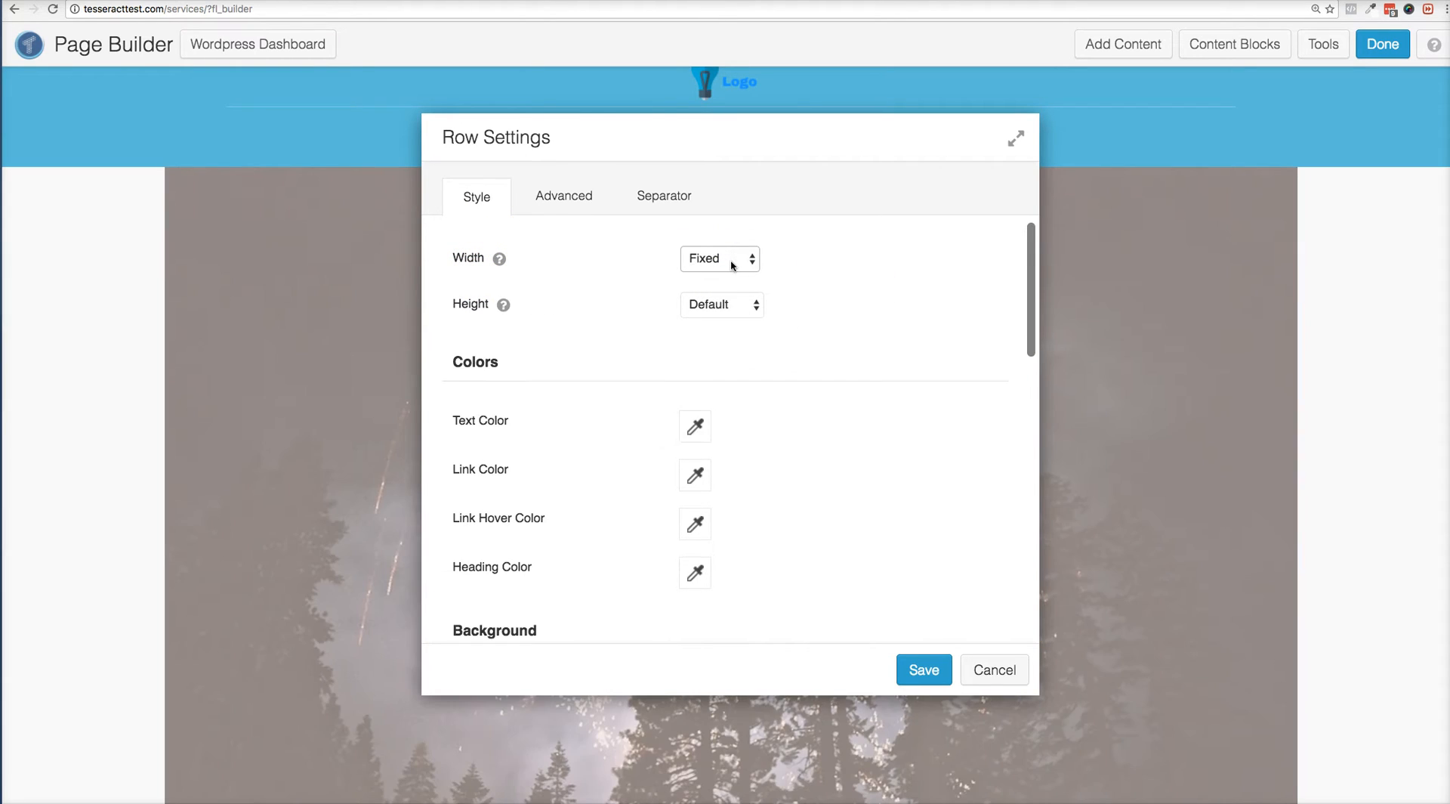
{"action": "left_click", "coordinate": [719, 258]}
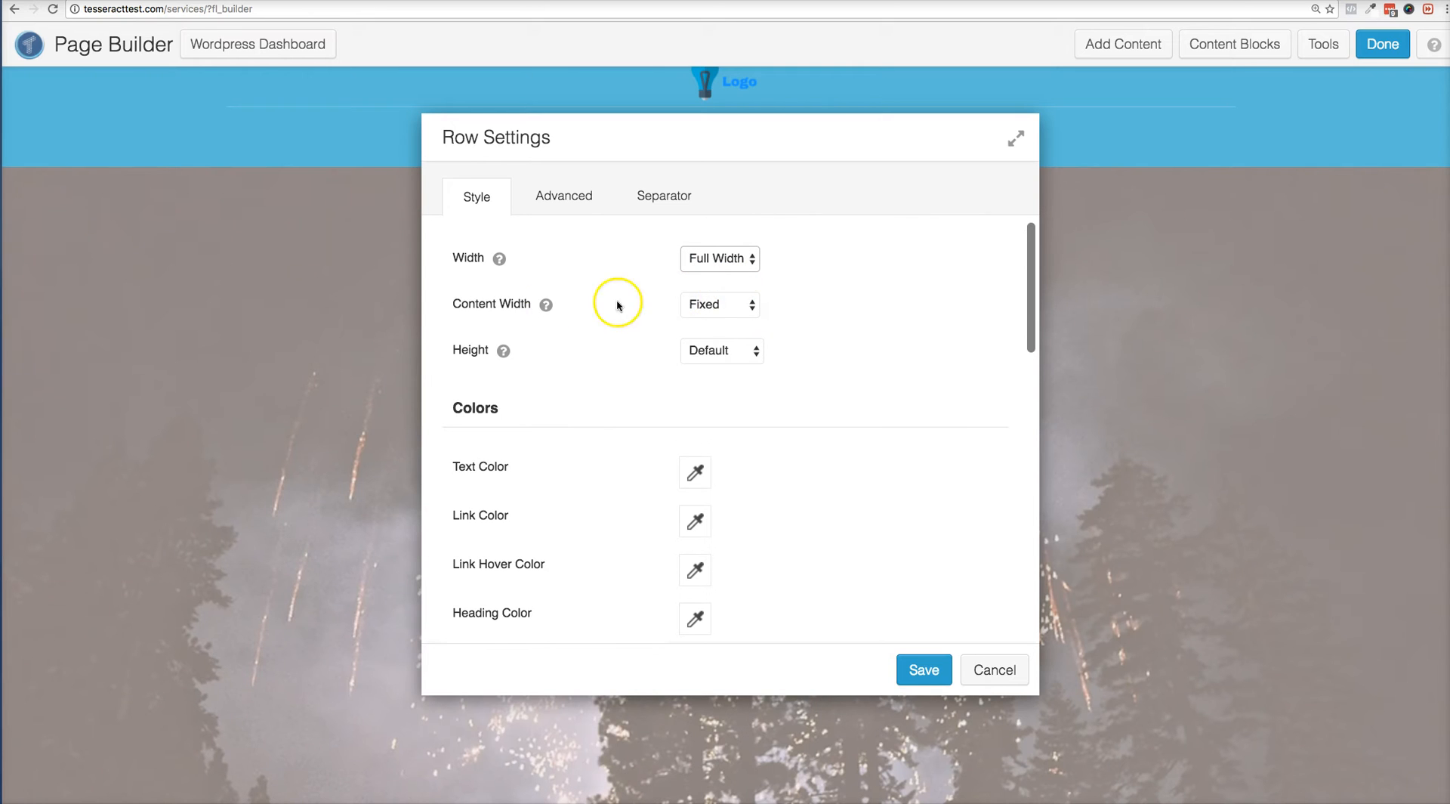
{"action": "mouse_move", "coordinate": [545, 304]}
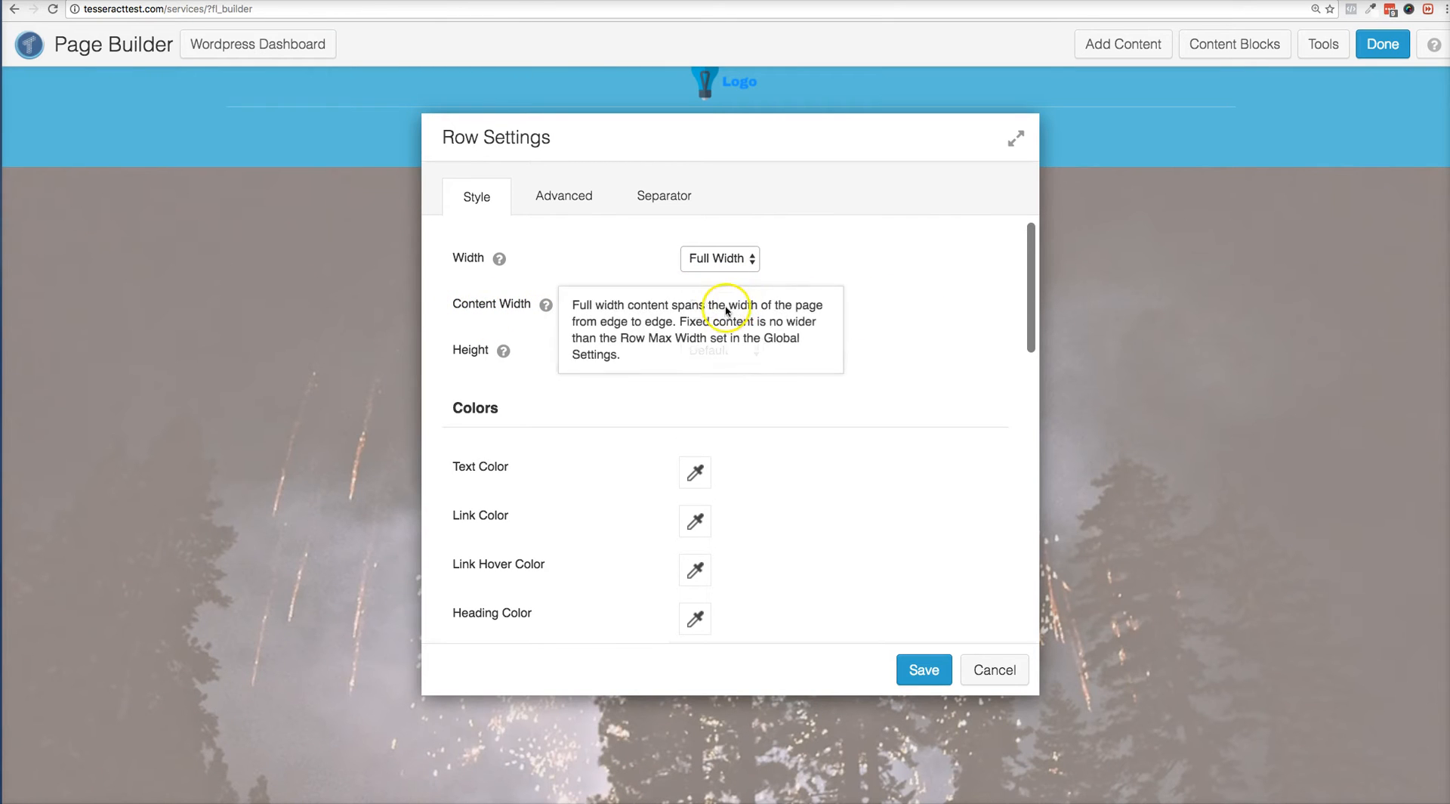
{"action": "left_click", "coordinate": [719, 304]}
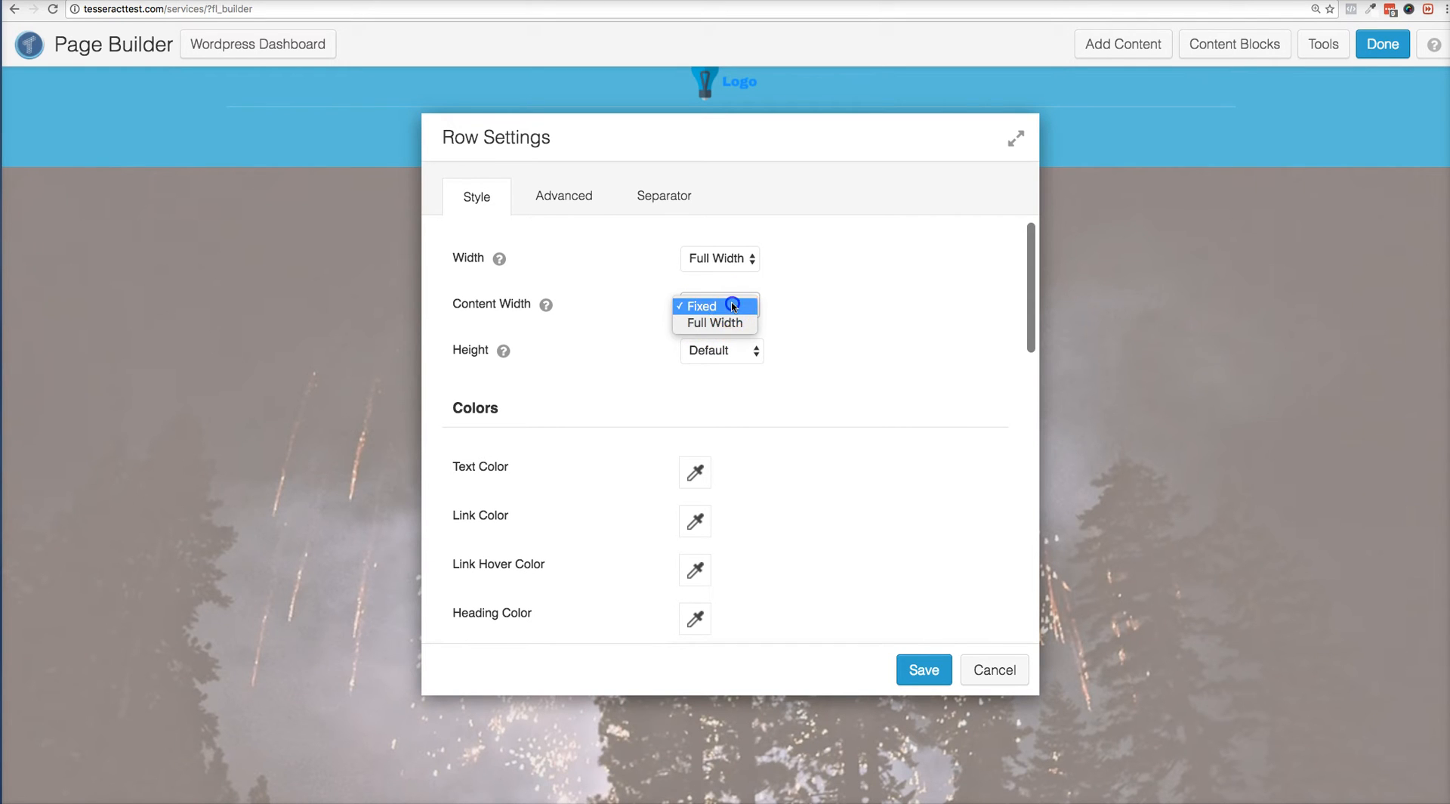
{"action": "left_click", "coordinate": [699, 305]}
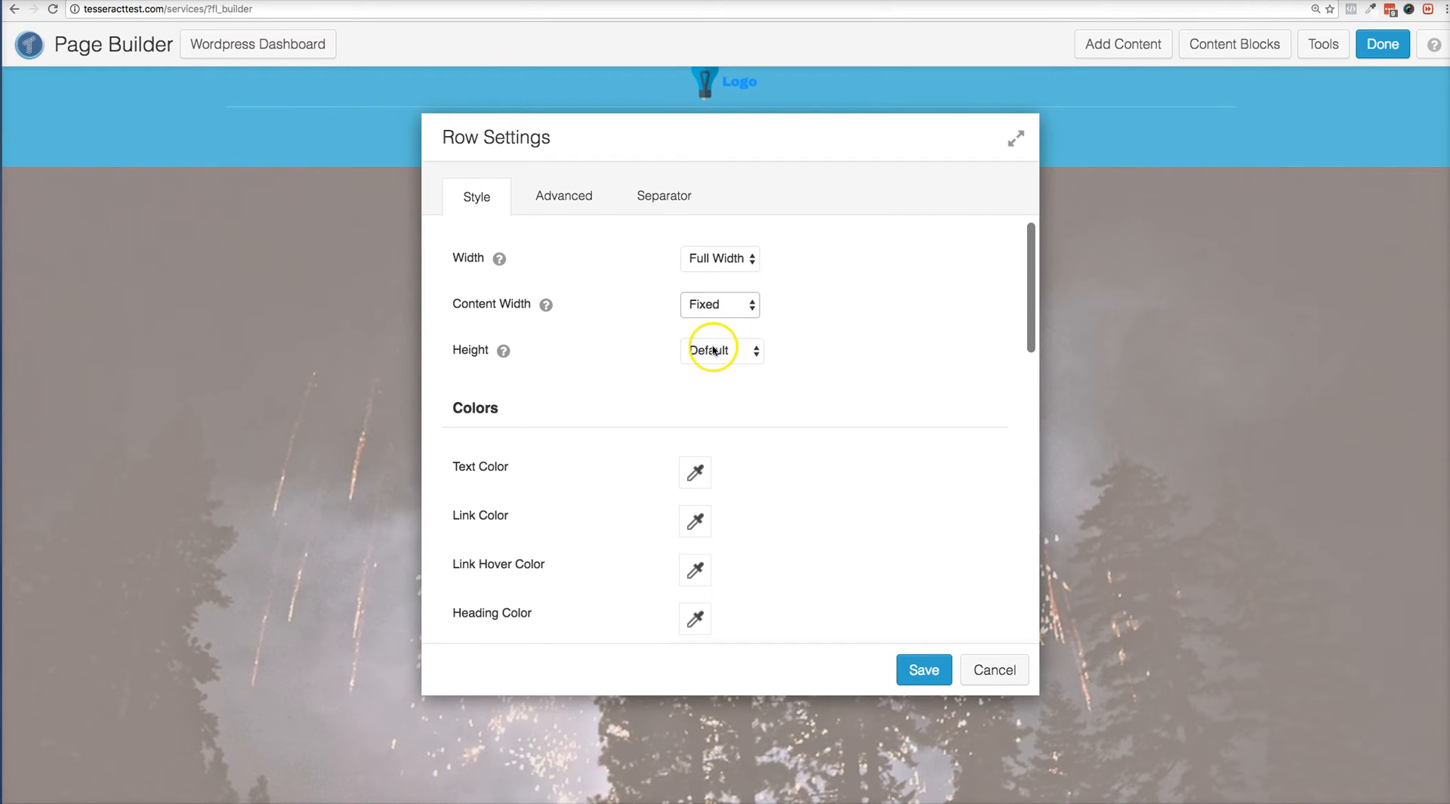
{"action": "left_click", "coordinate": [719, 349]}
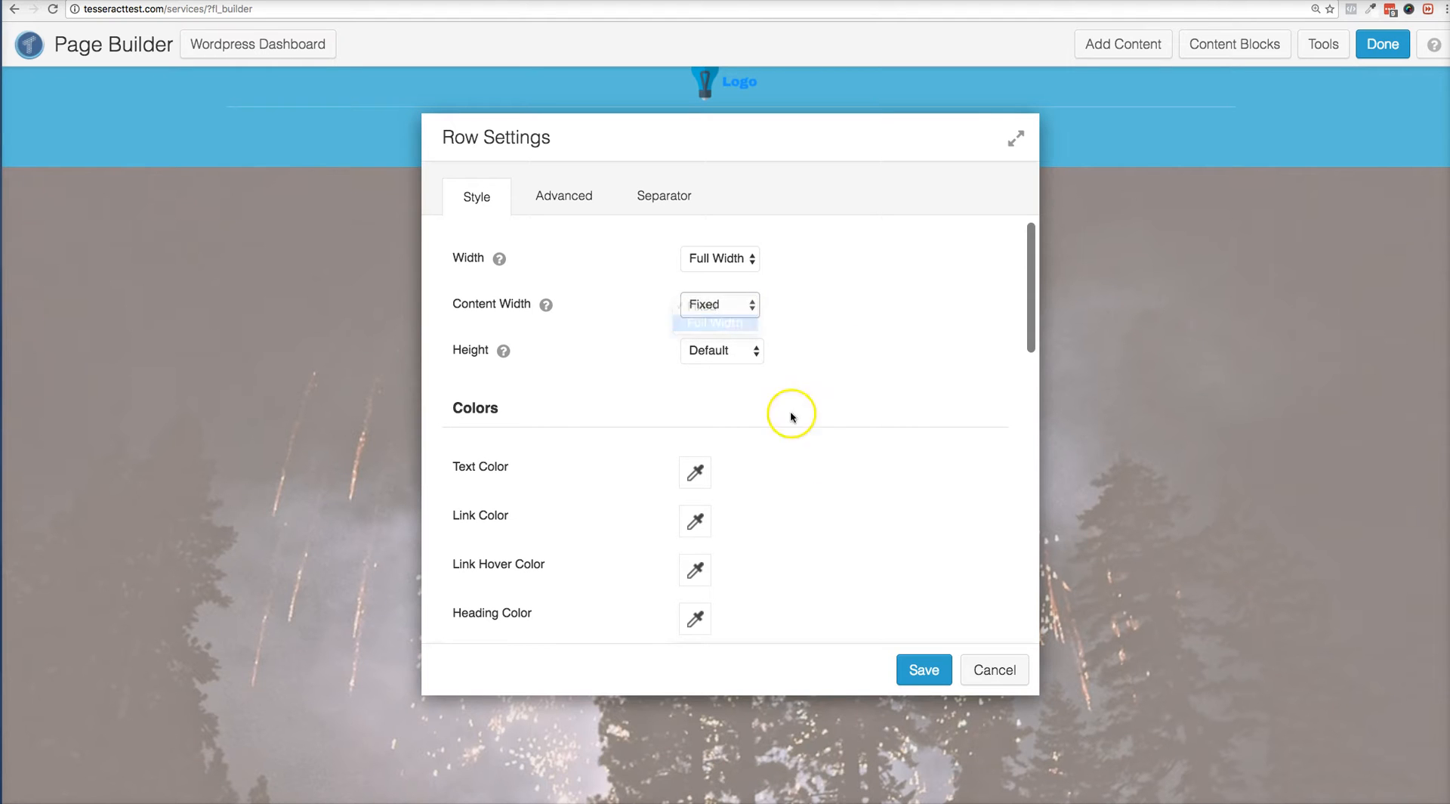
{"action": "left_click", "coordinate": [921, 669]}
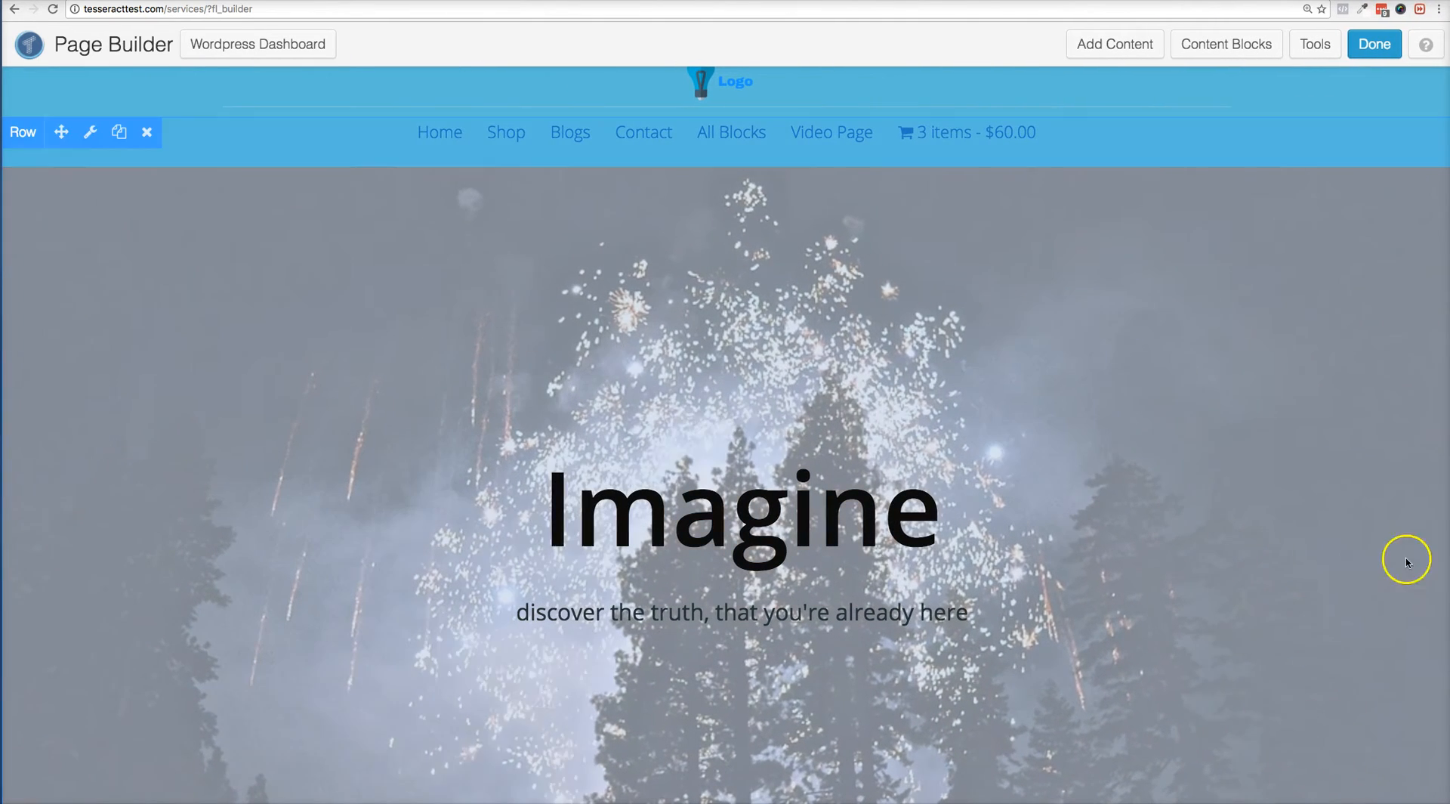
{"action": "left_click", "coordinate": [90, 133]}
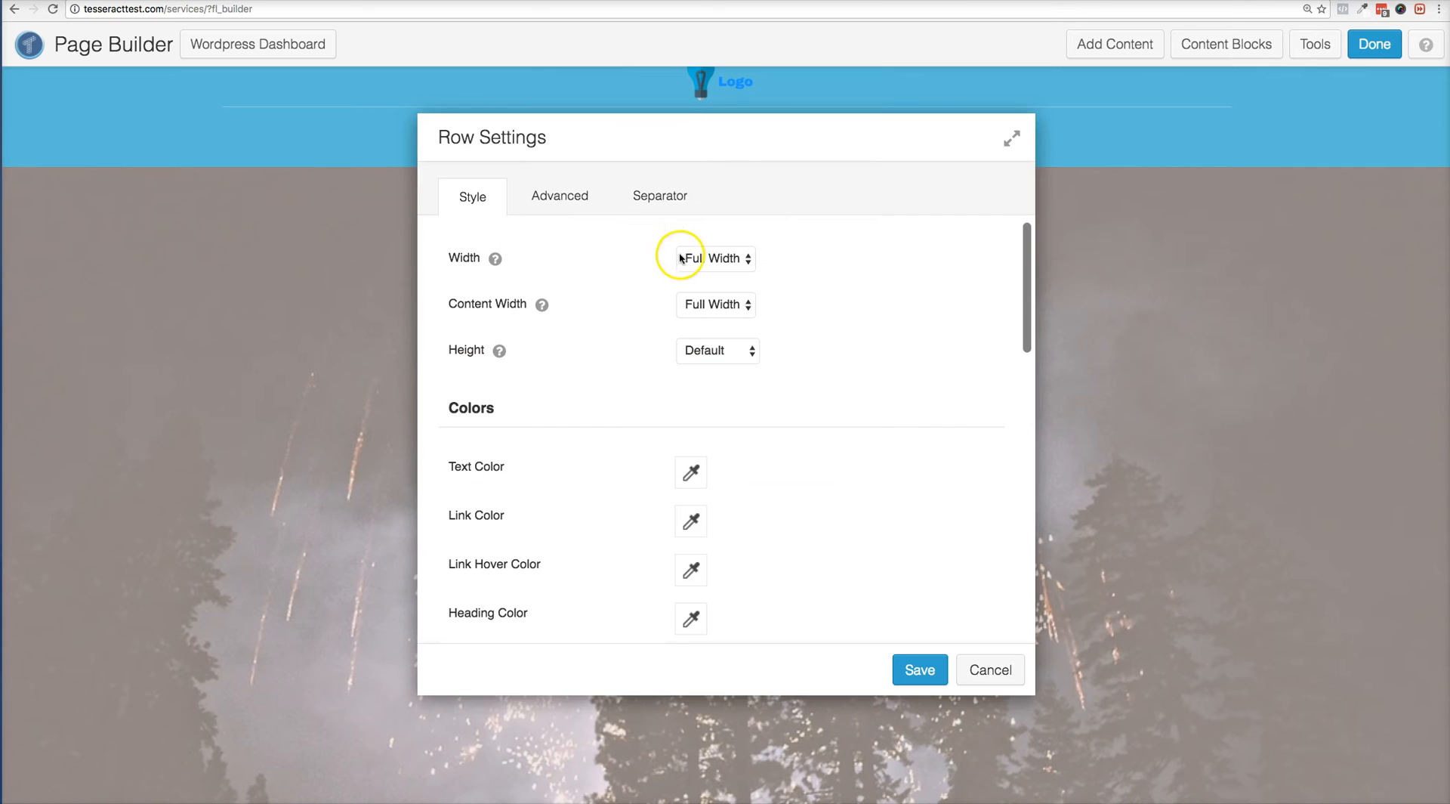
{"action": "left_click", "coordinate": [716, 303]}
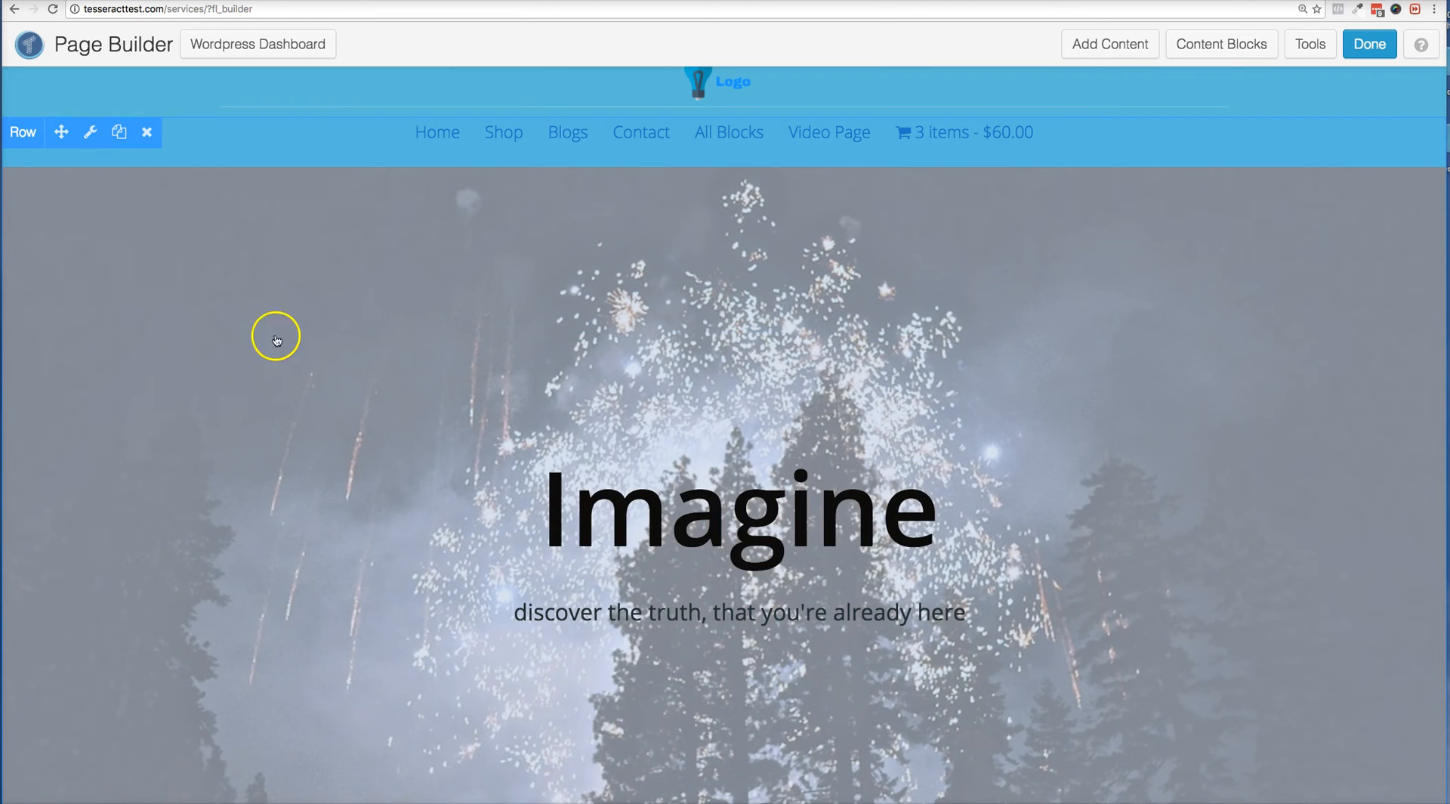
{"action": "mouse_move", "coordinate": [524, 265]}
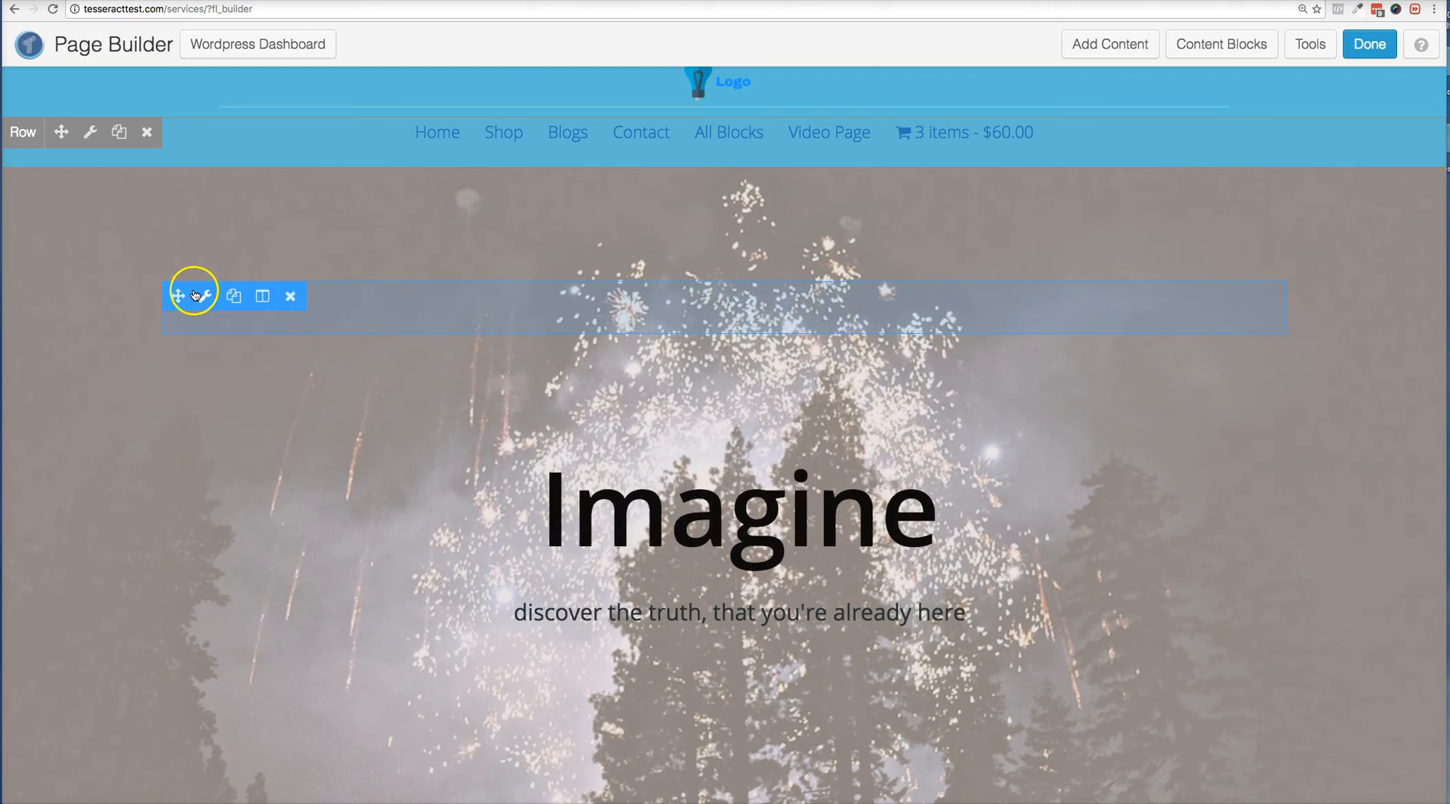
Duplicate the Imagine hero row so a second fireworks-photo row appears
{"action": "scroll", "scroll_direction": "down", "scroll_amount": 3}
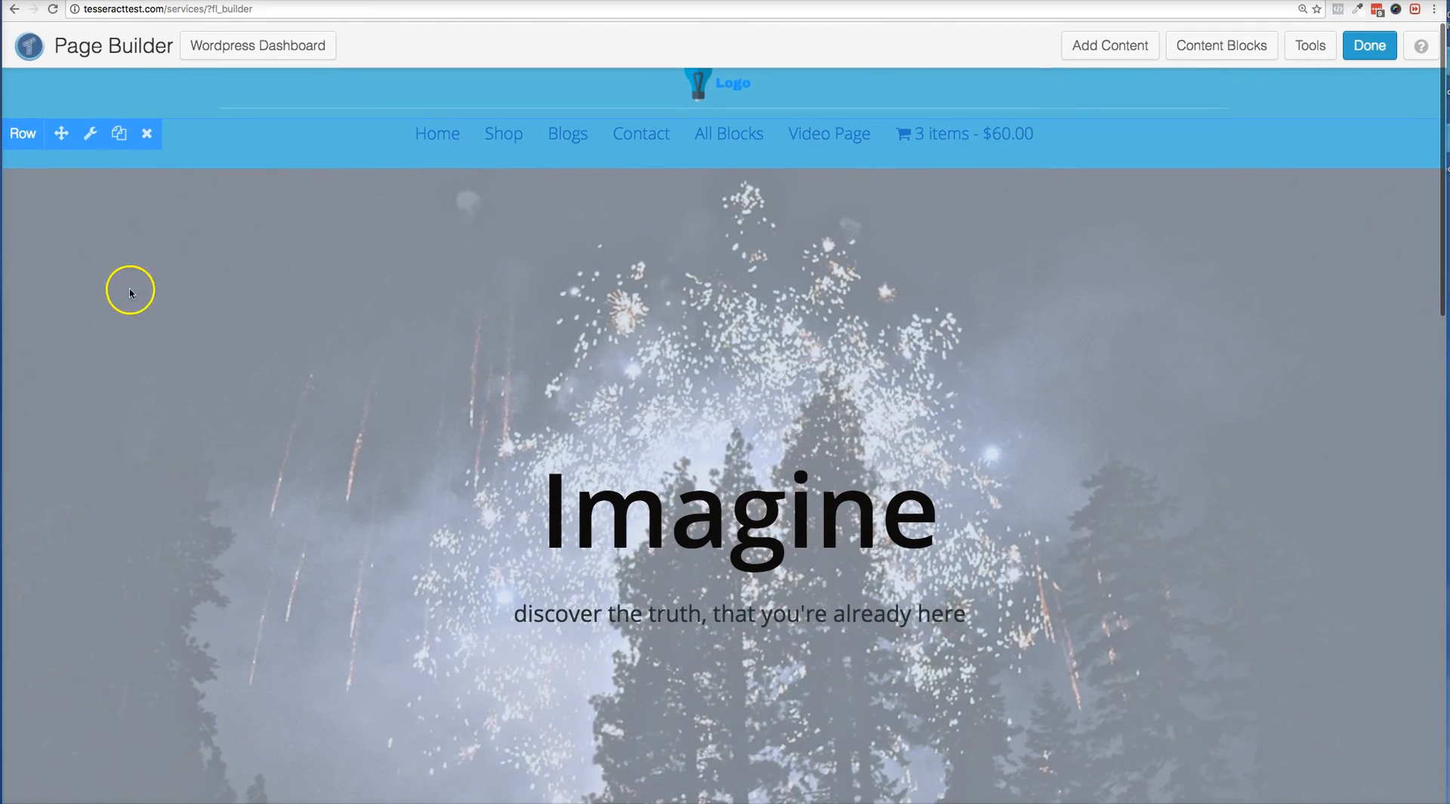
{"action": "scroll", "scroll_direction": "down", "scroll_amount": 3}
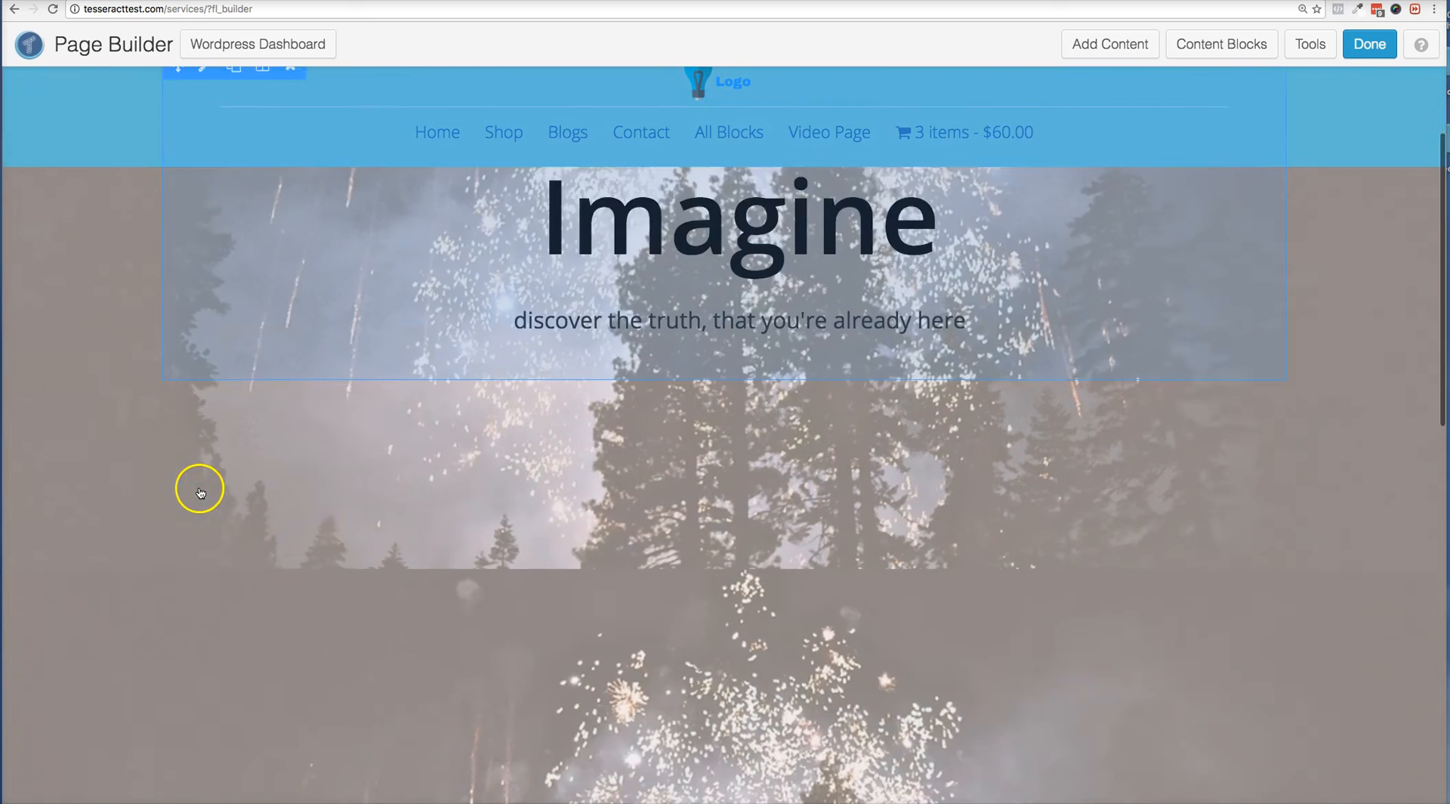
{"action": "scroll", "scroll_direction": "down", "scroll_amount": 3}
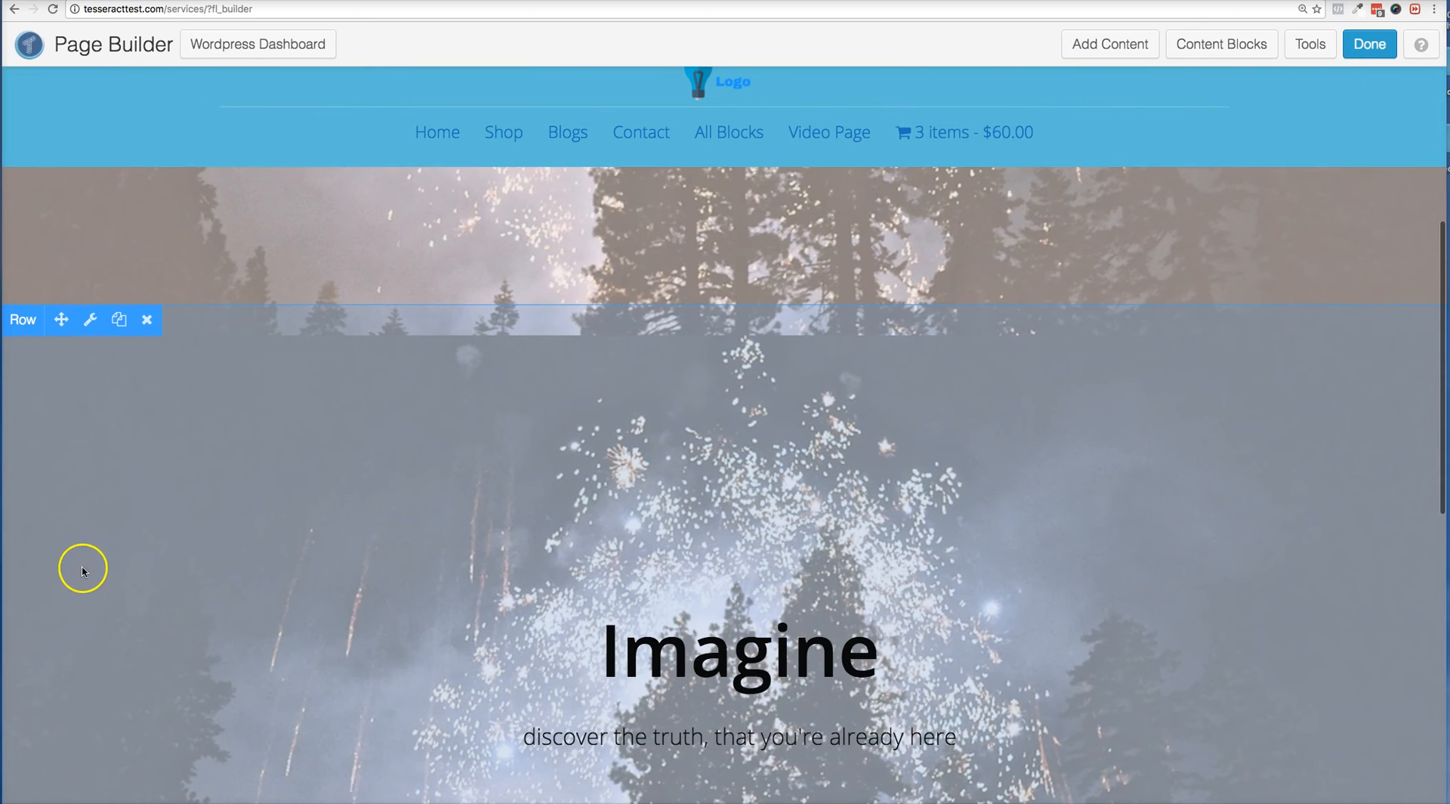
{"action": "mouse_move", "coordinate": [121, 320]}
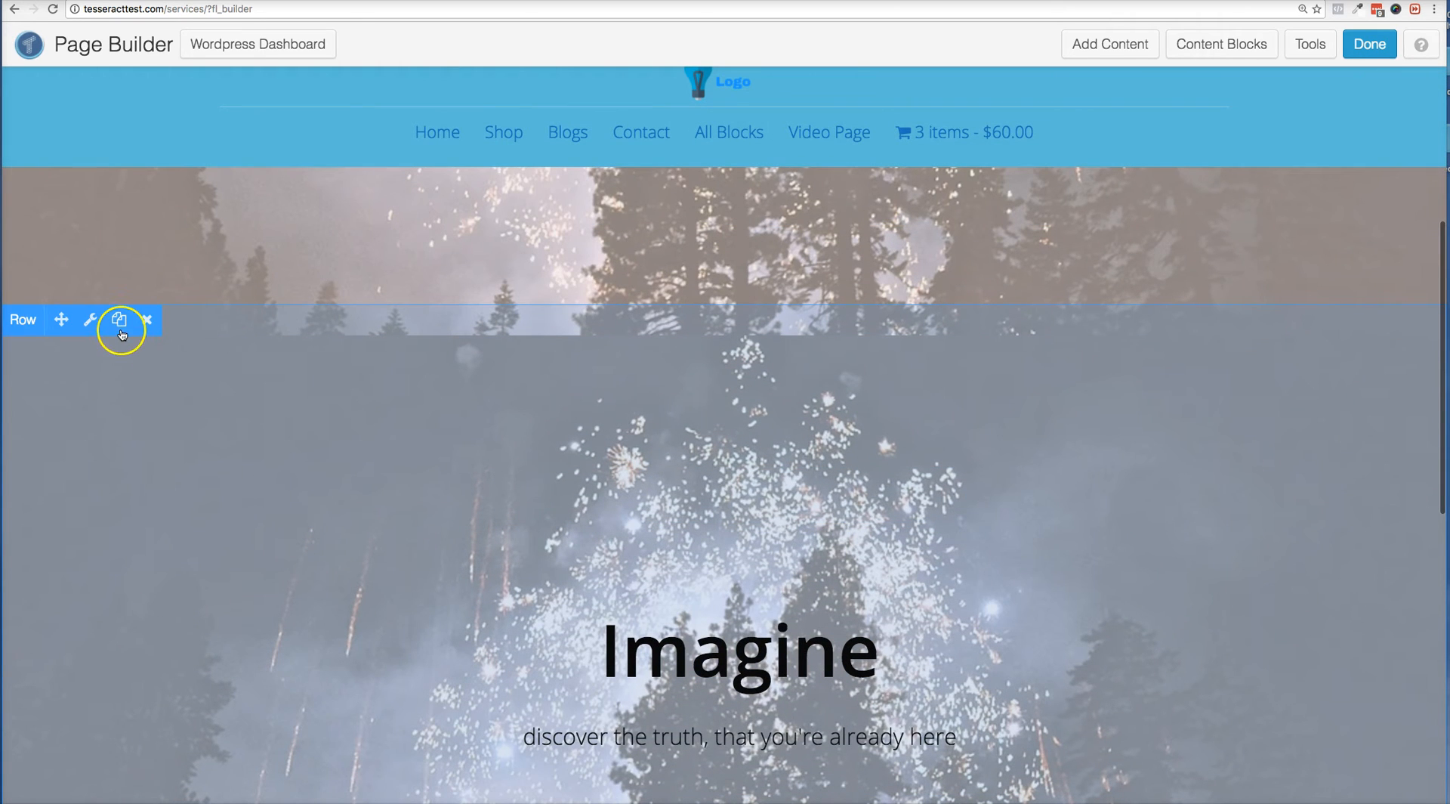
{"action": "mouse_move", "coordinate": [117, 321]}
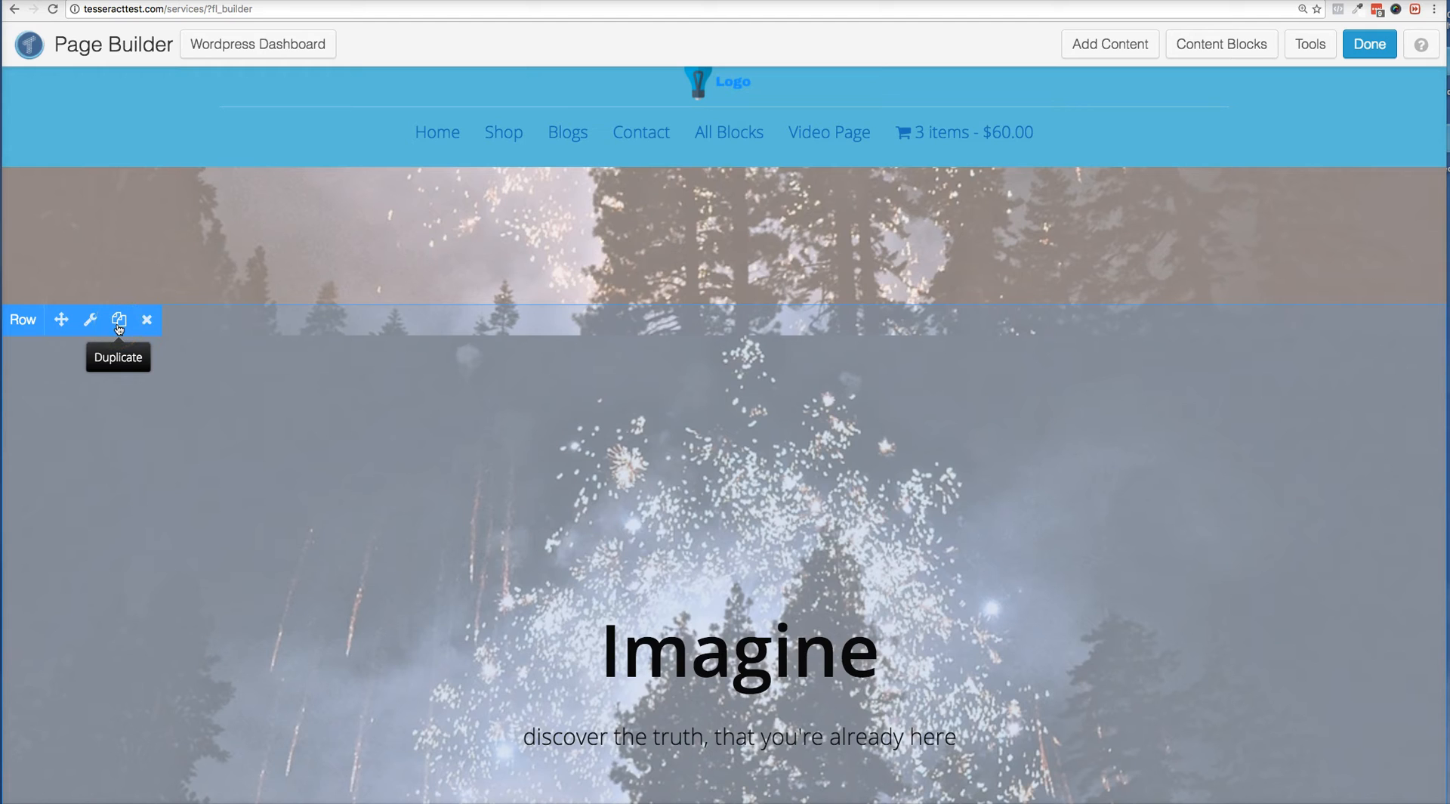
{"action": "left_click", "coordinate": [118, 320]}
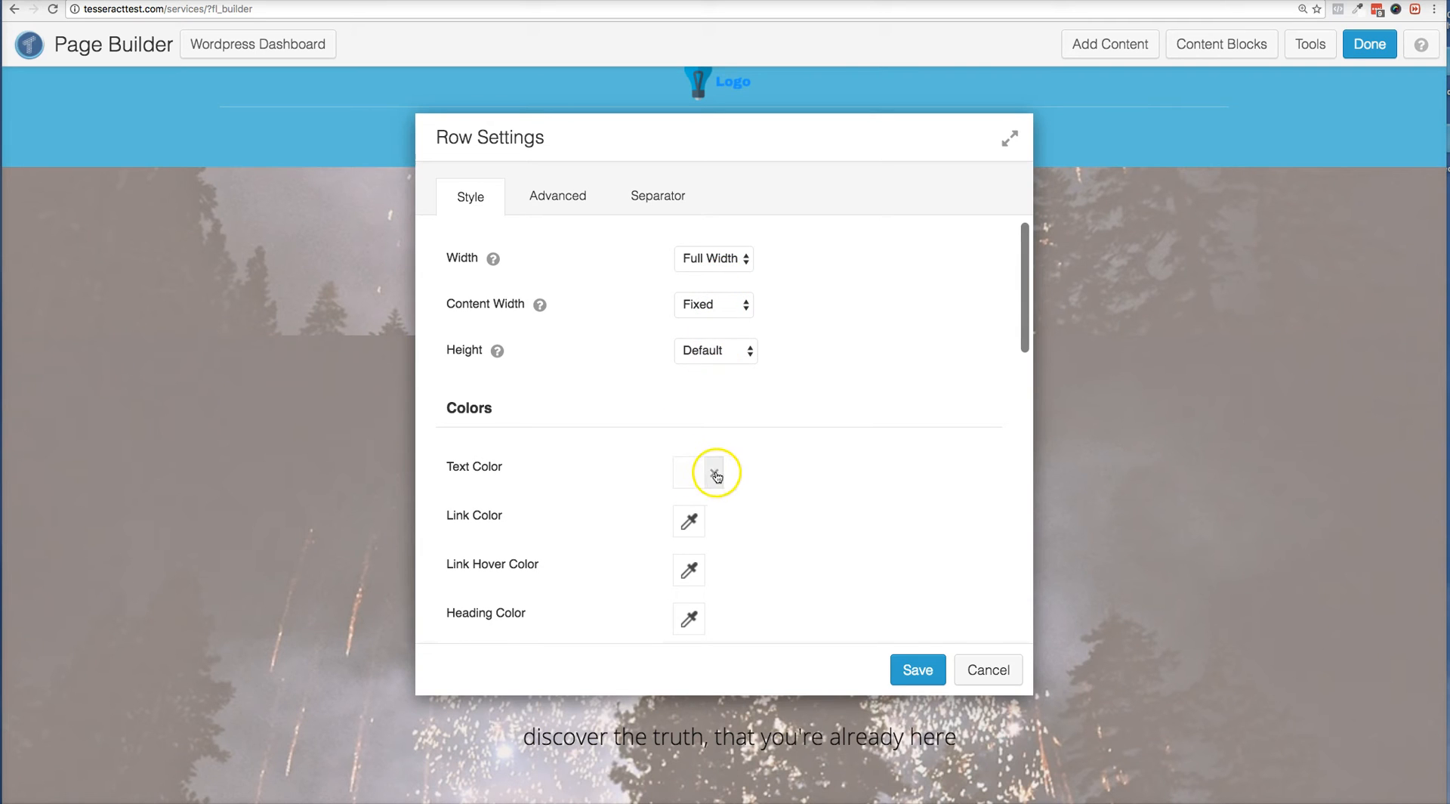
Change the copied row's background from Photo to a solid Color of light gray #c8c5c5
{"action": "scroll", "scroll_direction": "down", "scroll_amount": 3}
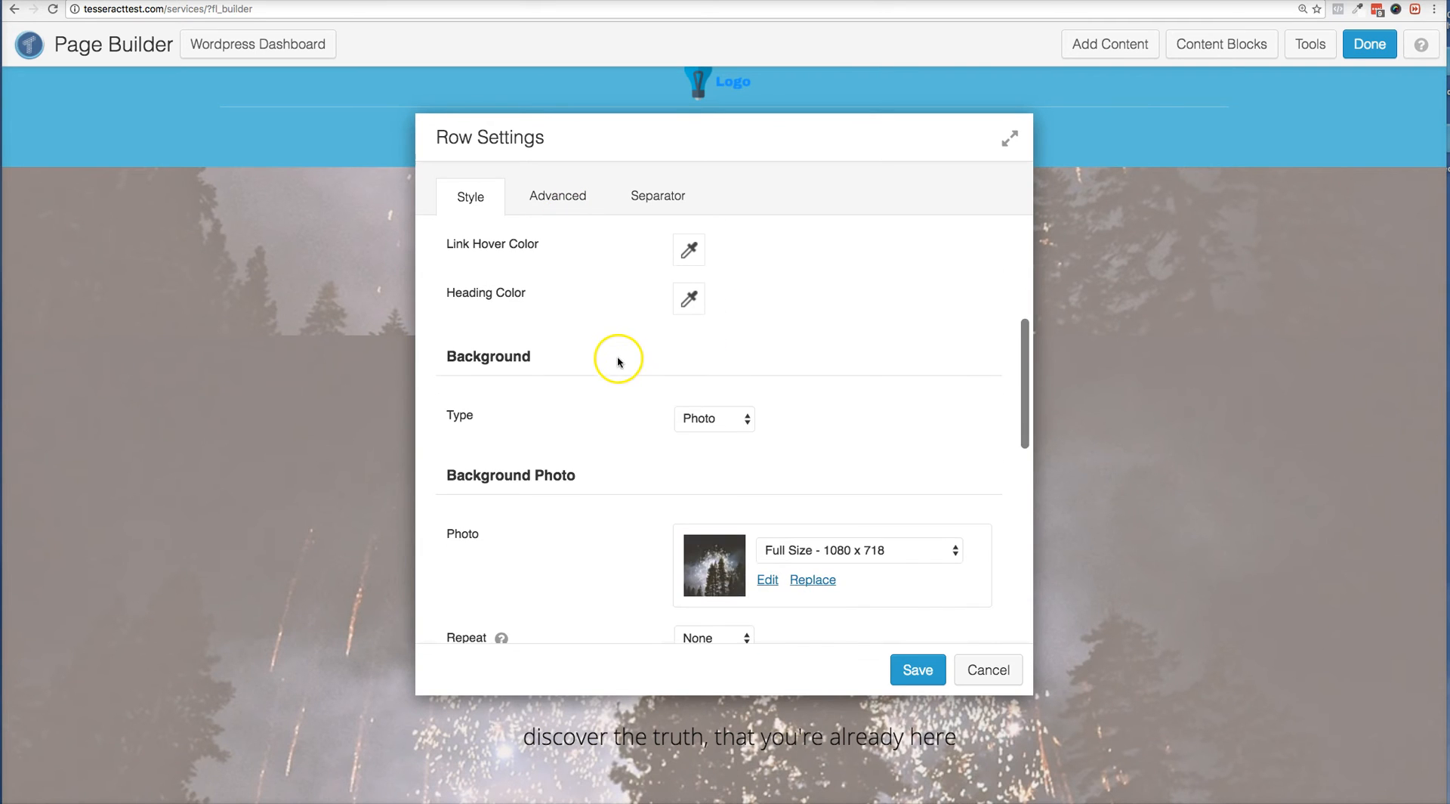
{"action": "left_click", "coordinate": [713, 418]}
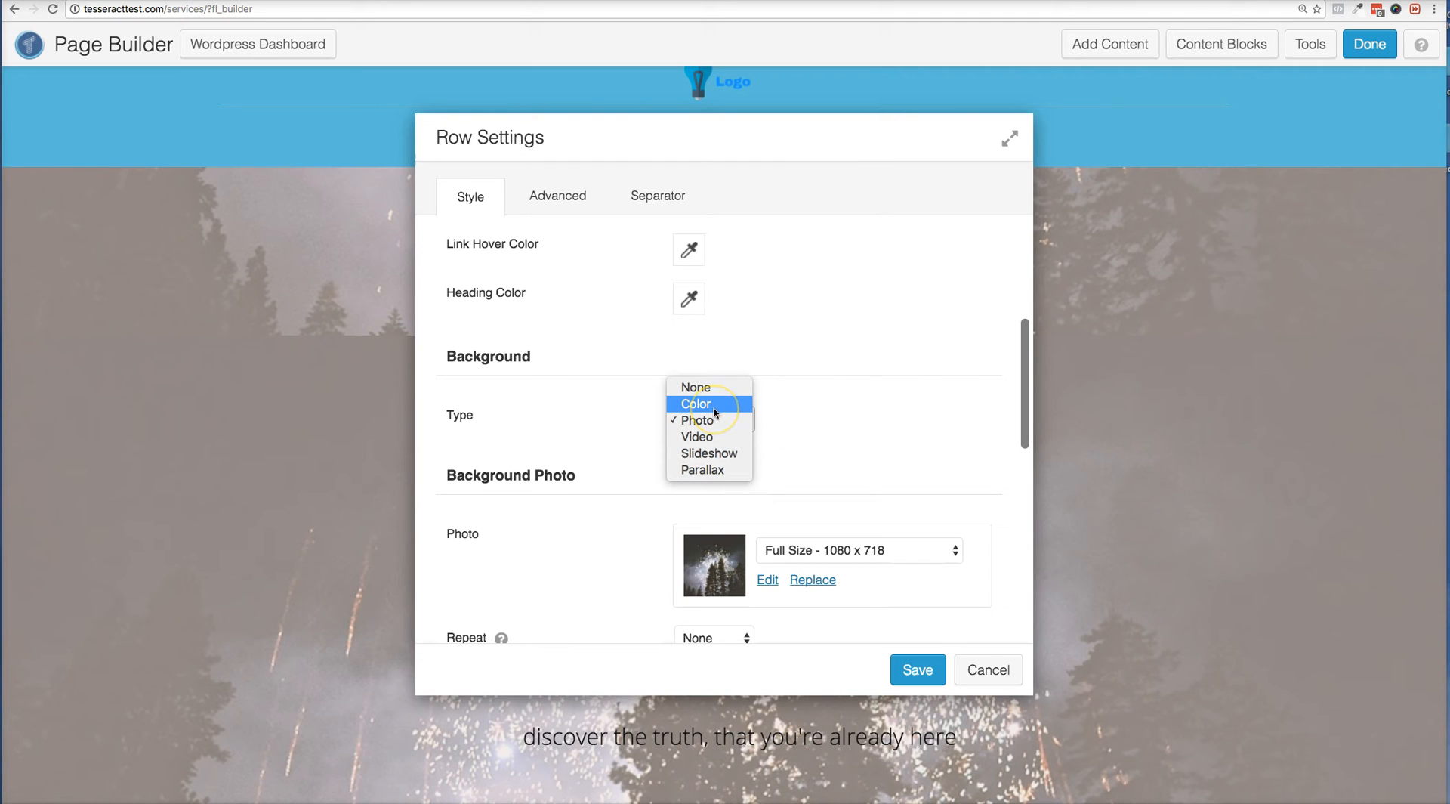
{"action": "left_click", "coordinate": [695, 405]}
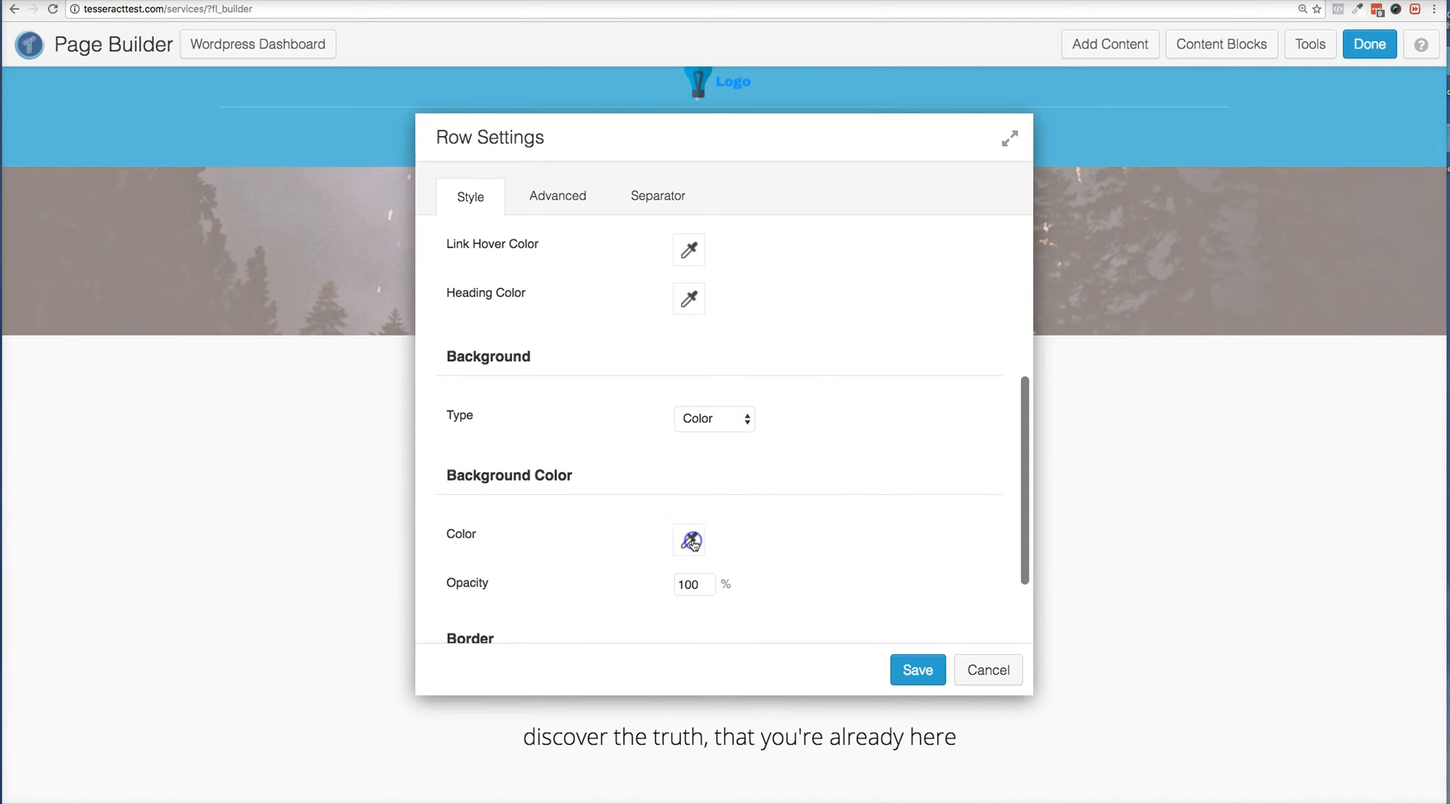
{"action": "left_click", "coordinate": [689, 541]}
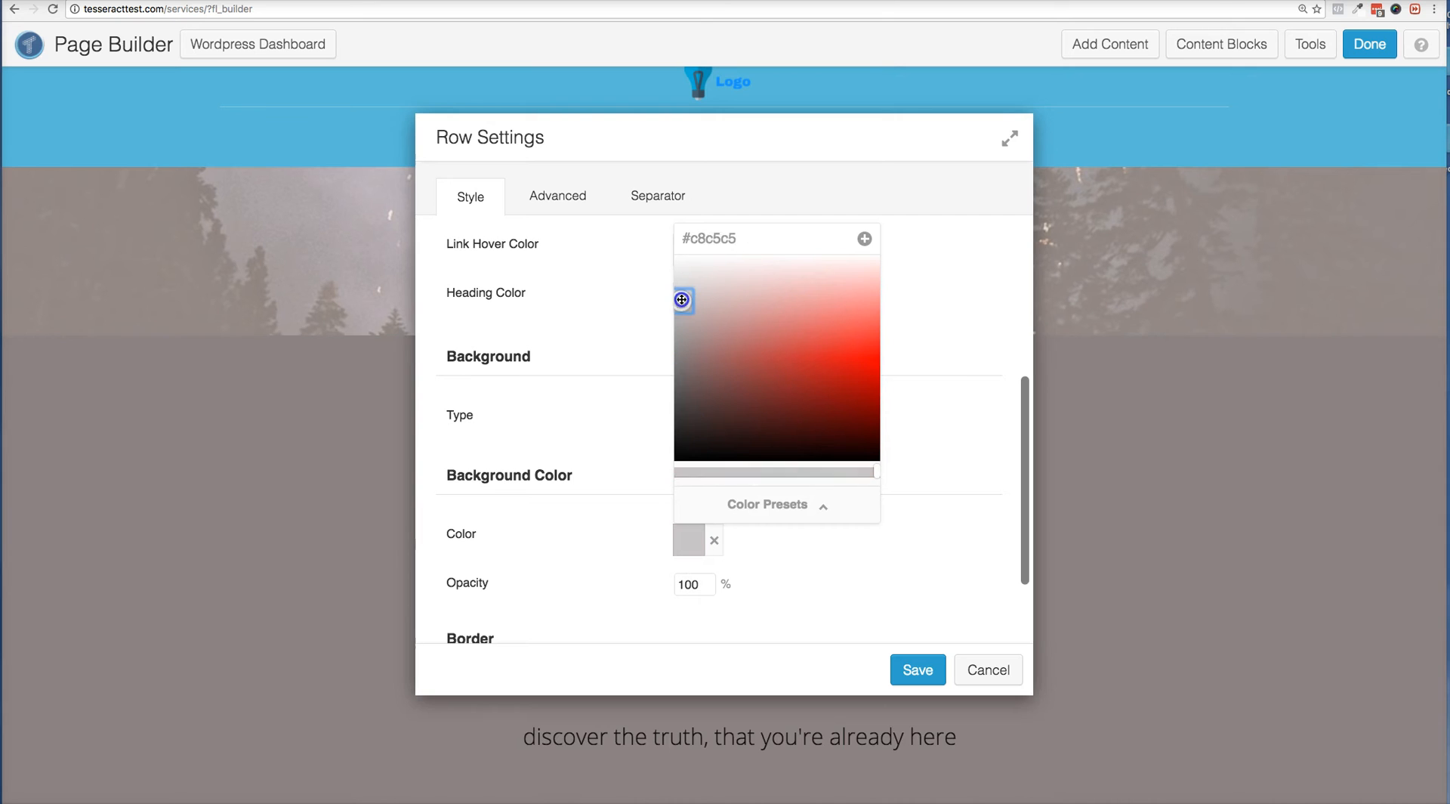
{"action": "left_click_drag", "start_coordinate": [683, 299], "coordinate": [683, 322]}
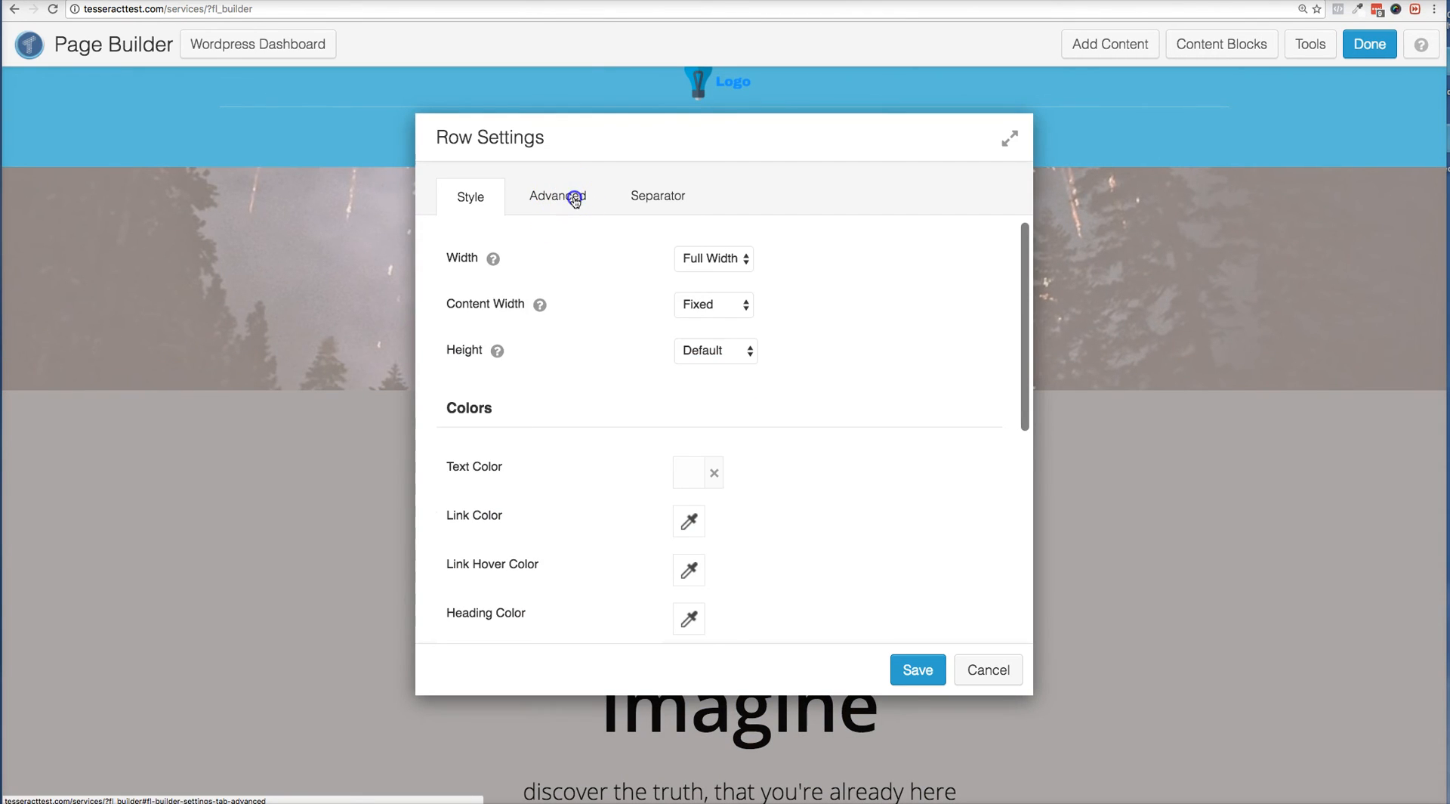
Set the gray row's Responsive Display to Small Devices Only, save, and publish the page
{"action": "left_click", "coordinate": [557, 195]}
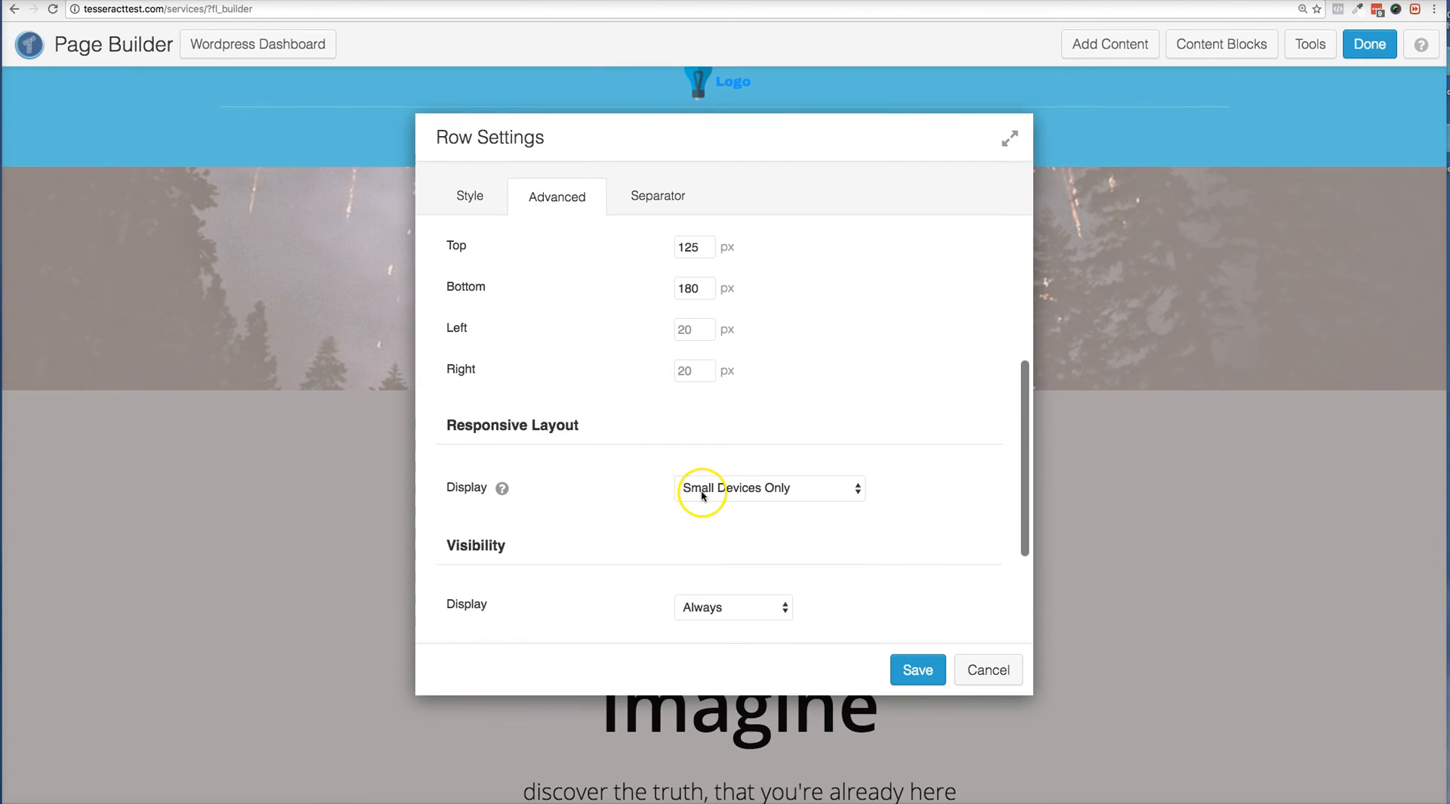
{"action": "left_click", "coordinate": [917, 669]}
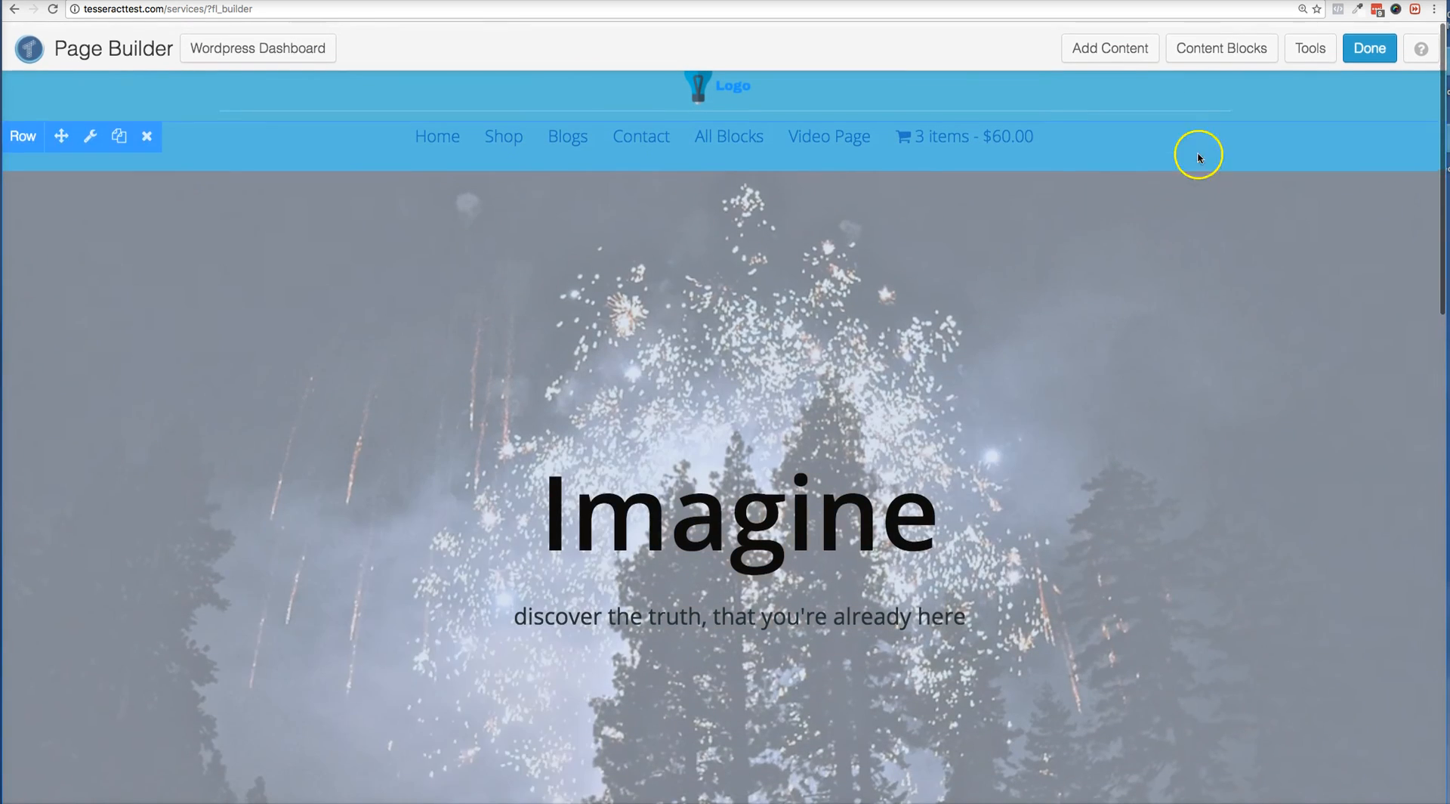
{"action": "left_click", "coordinate": [1368, 46]}
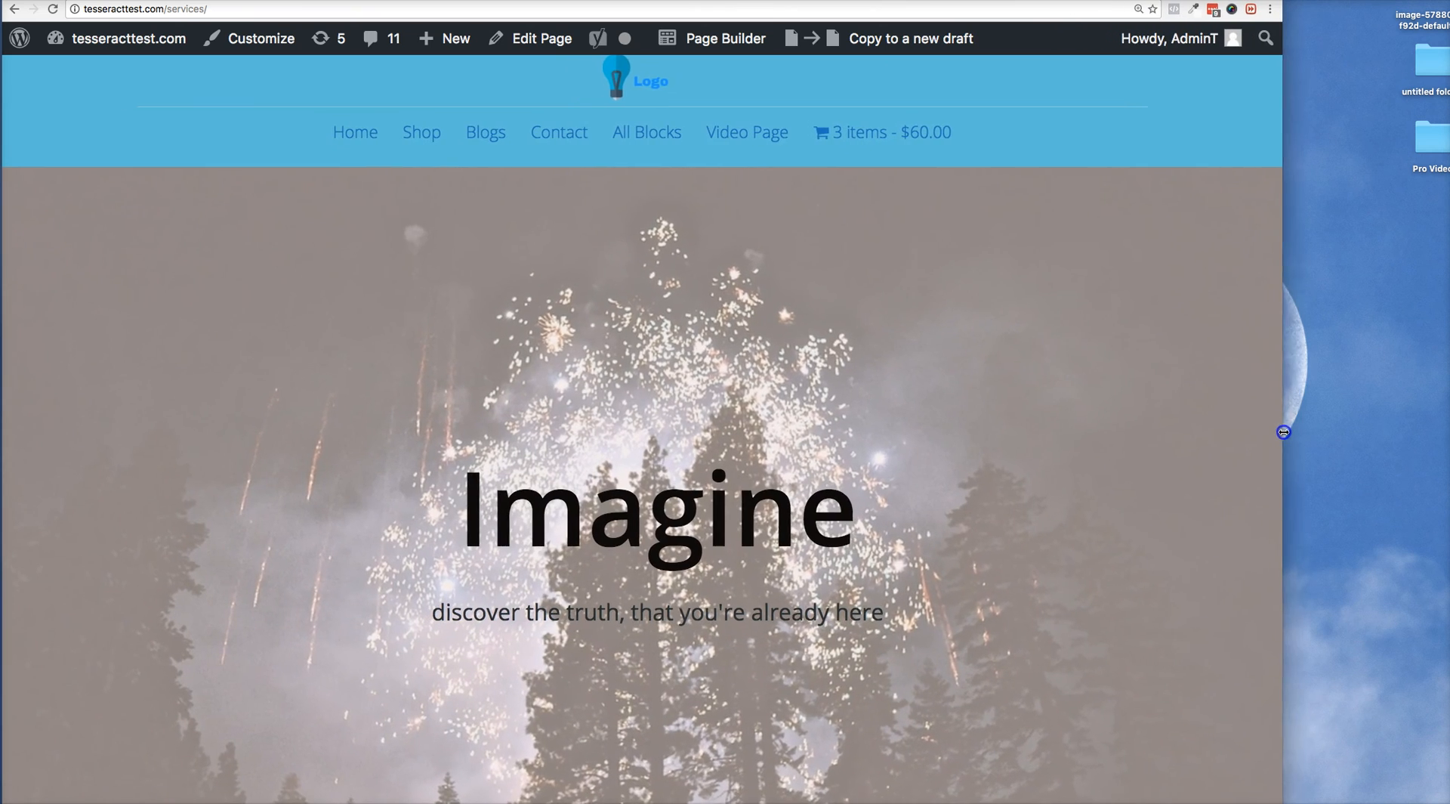
Check the live page at phone width for the gray row, then widen back to desktop for the photo hero
{"action": "scroll", "scroll_direction": "down", "scroll_amount": 3}
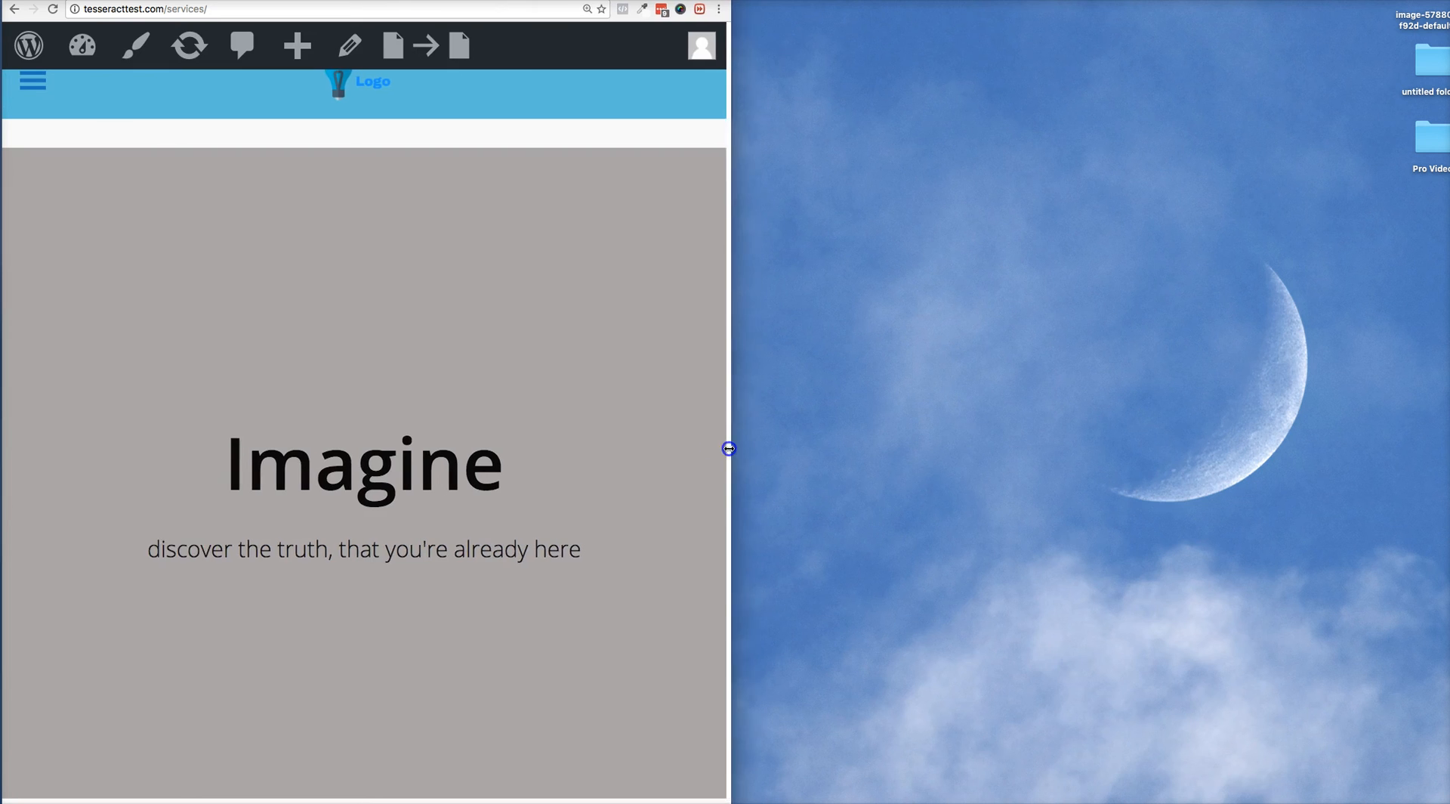
{"action": "left_click_drag", "start_coordinate": [728, 447], "coordinate": [439, 432]}
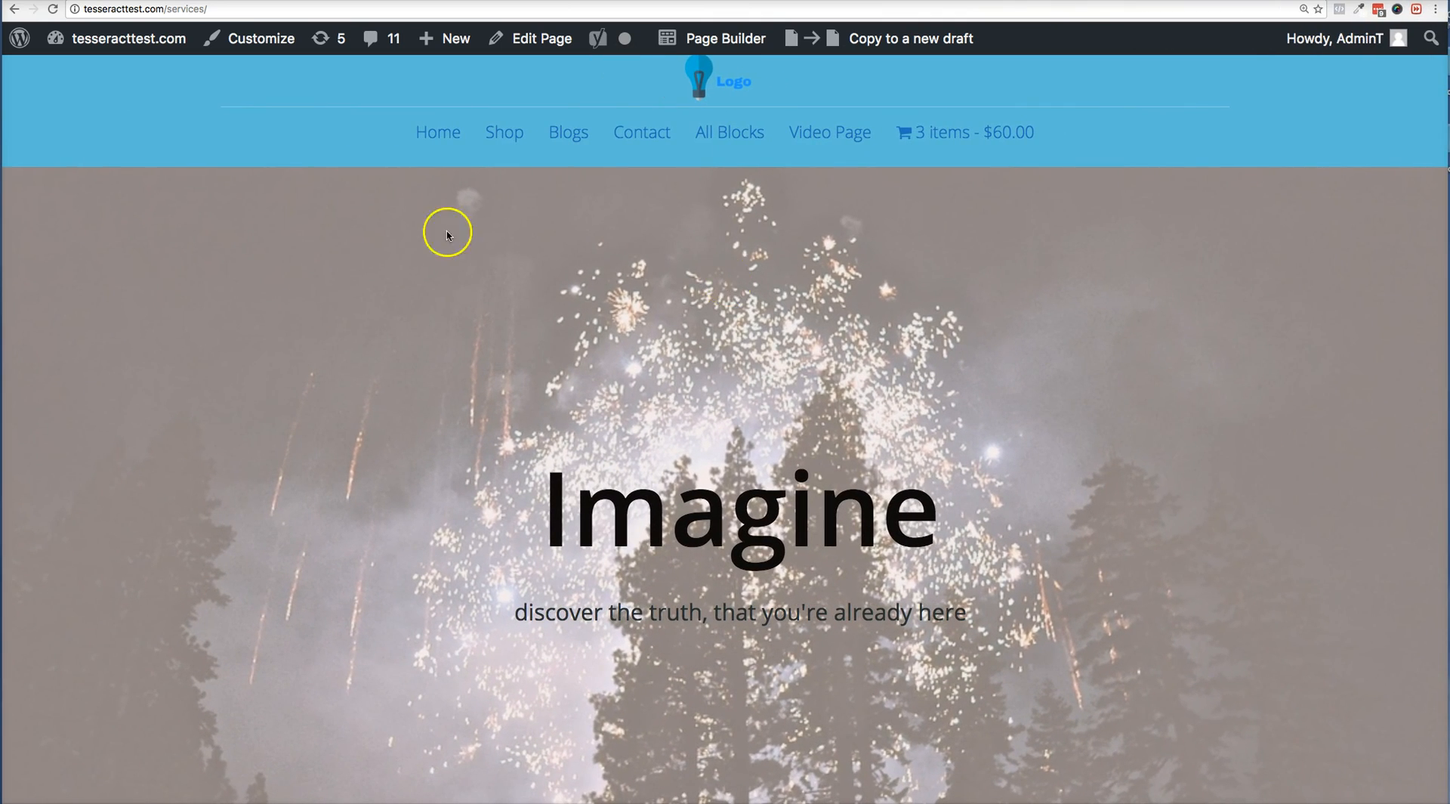
{"action": "mouse_move", "coordinate": [305, 500]}
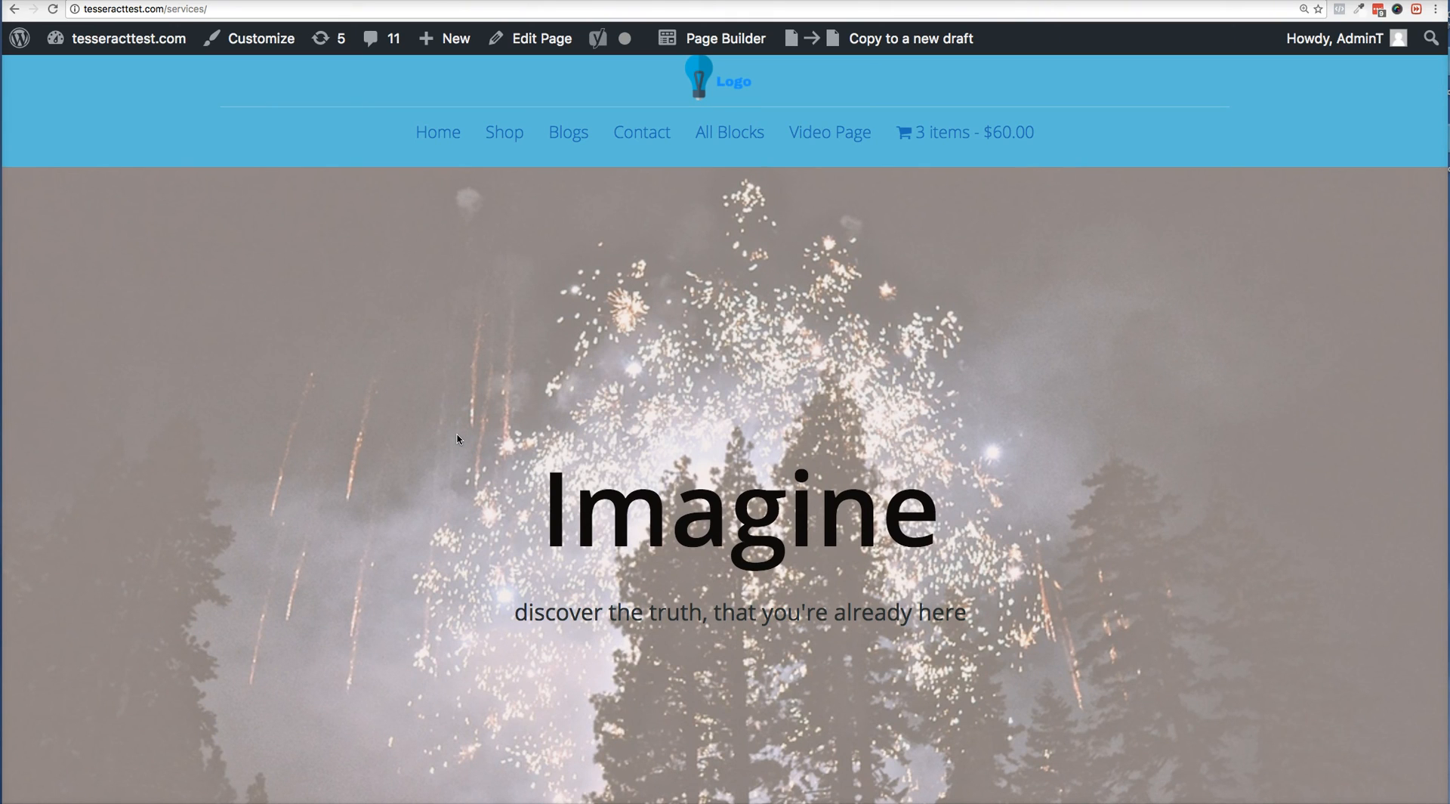
{"action": "mouse_move", "coordinate": [1192, 349]}
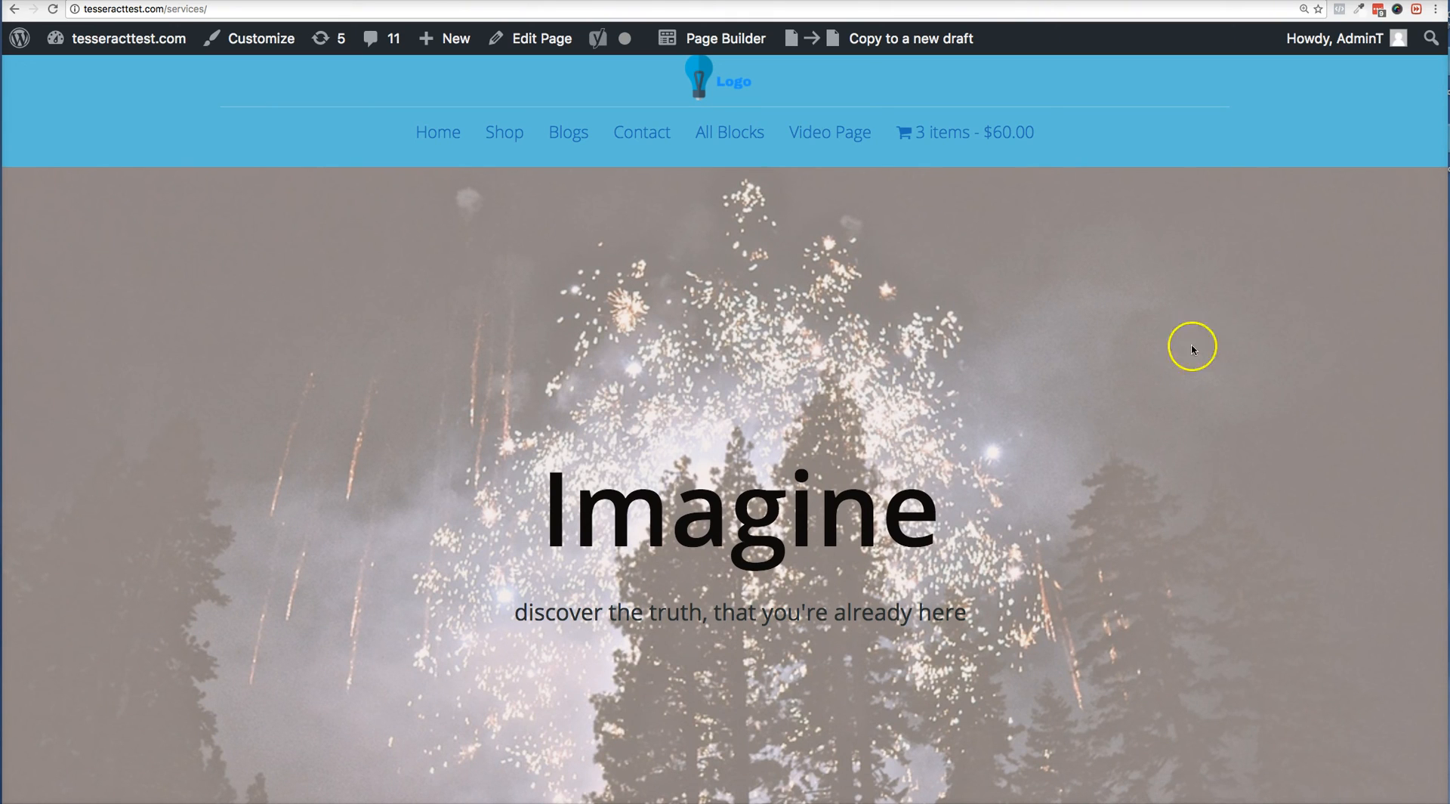
{"action": "mouse_move", "coordinate": [325, 364]}
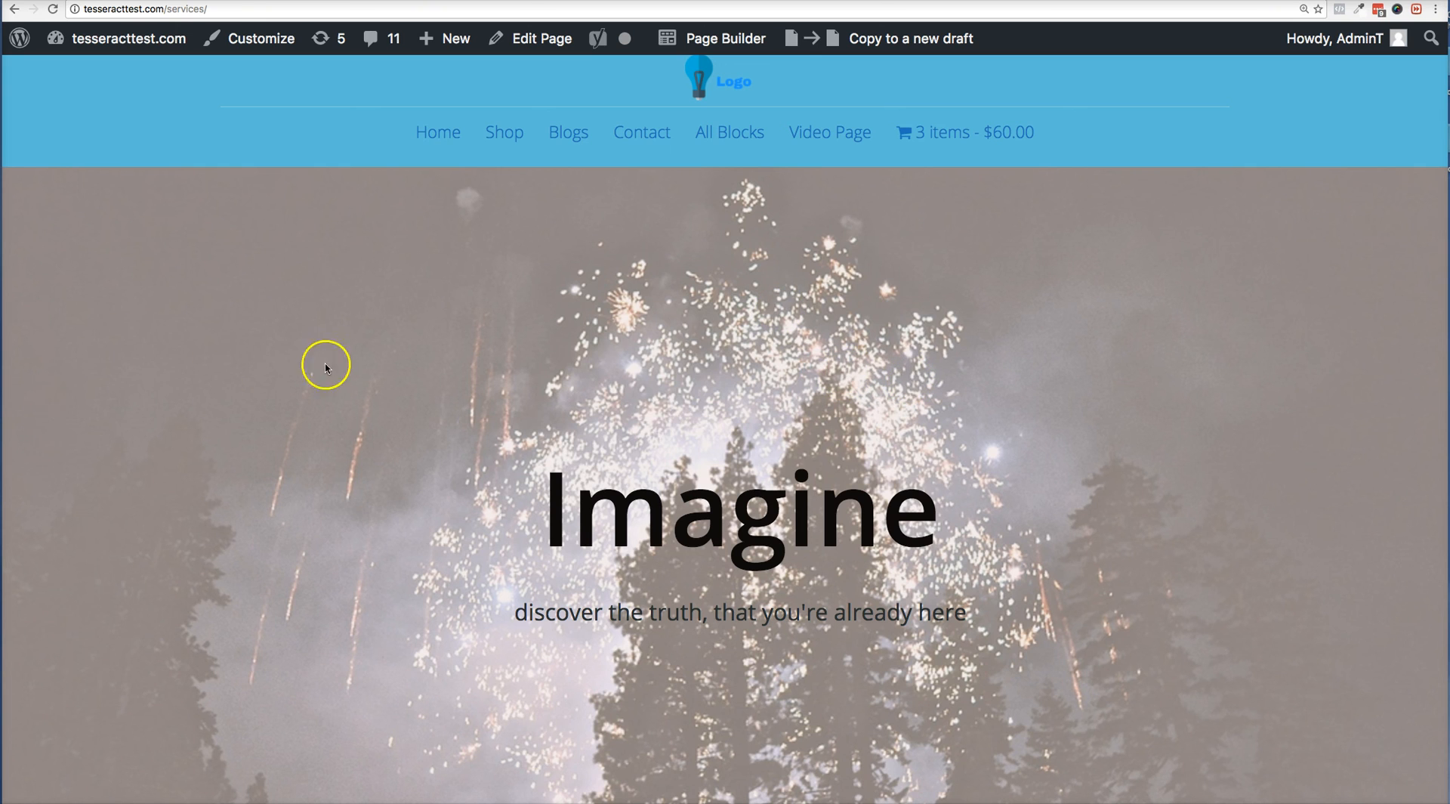
{"action": "scroll", "scroll_direction": "down", "scroll_amount": 3}
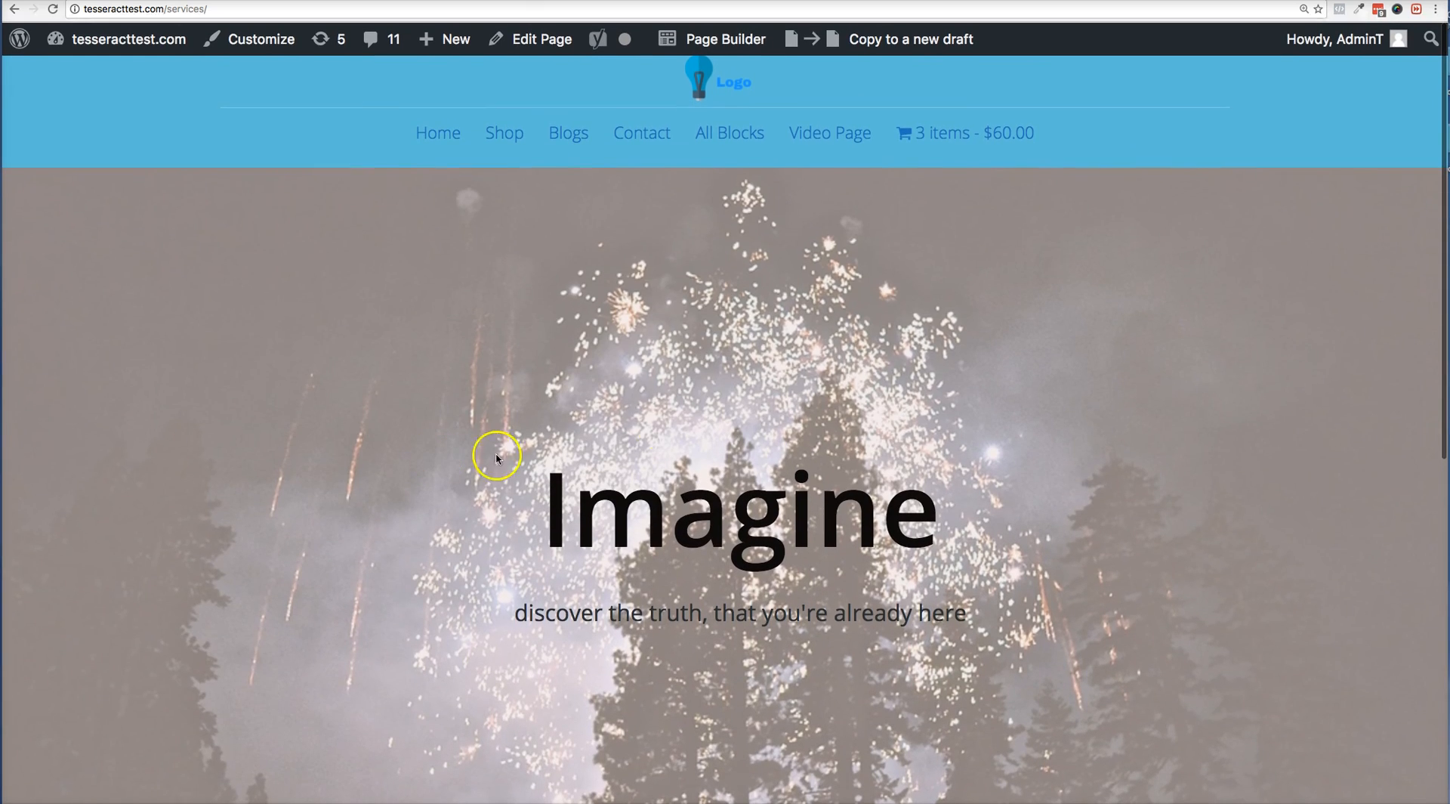
{"action": "mouse_move", "coordinate": [552, 514]}
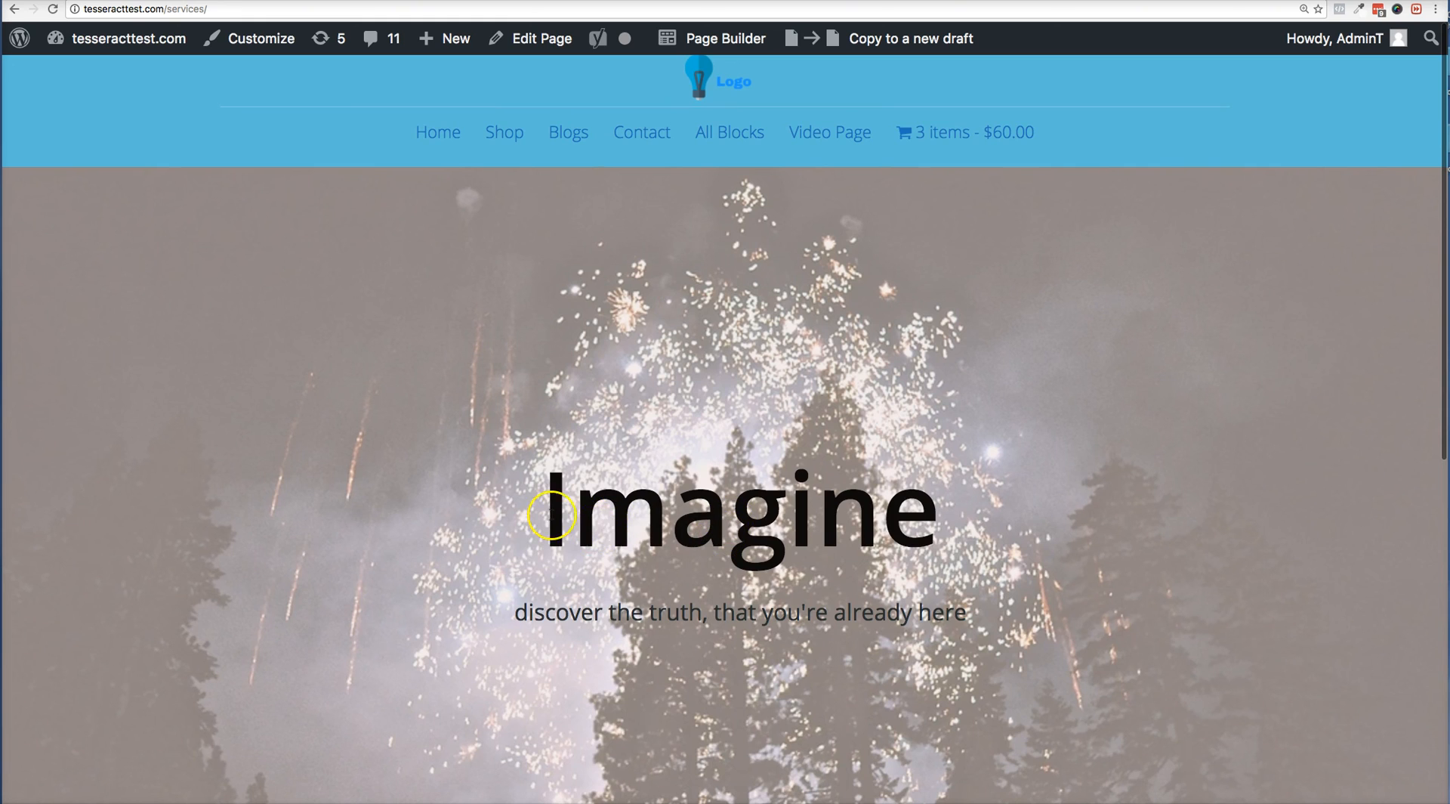